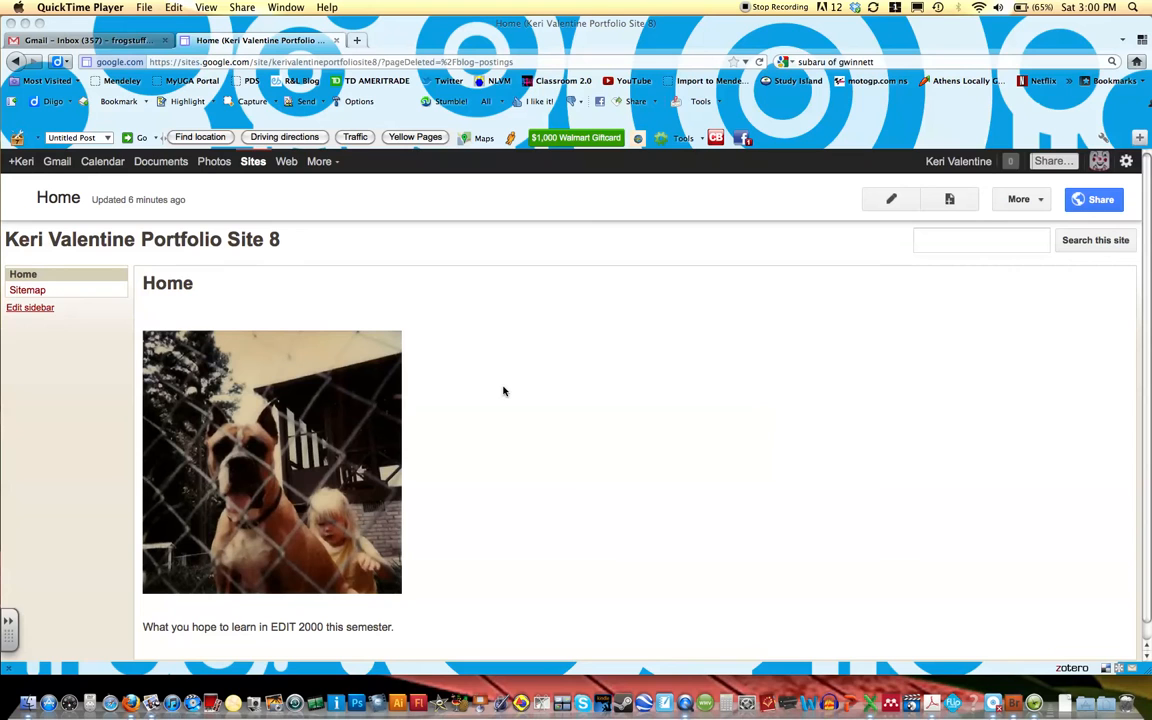
mouse_move(476, 332)
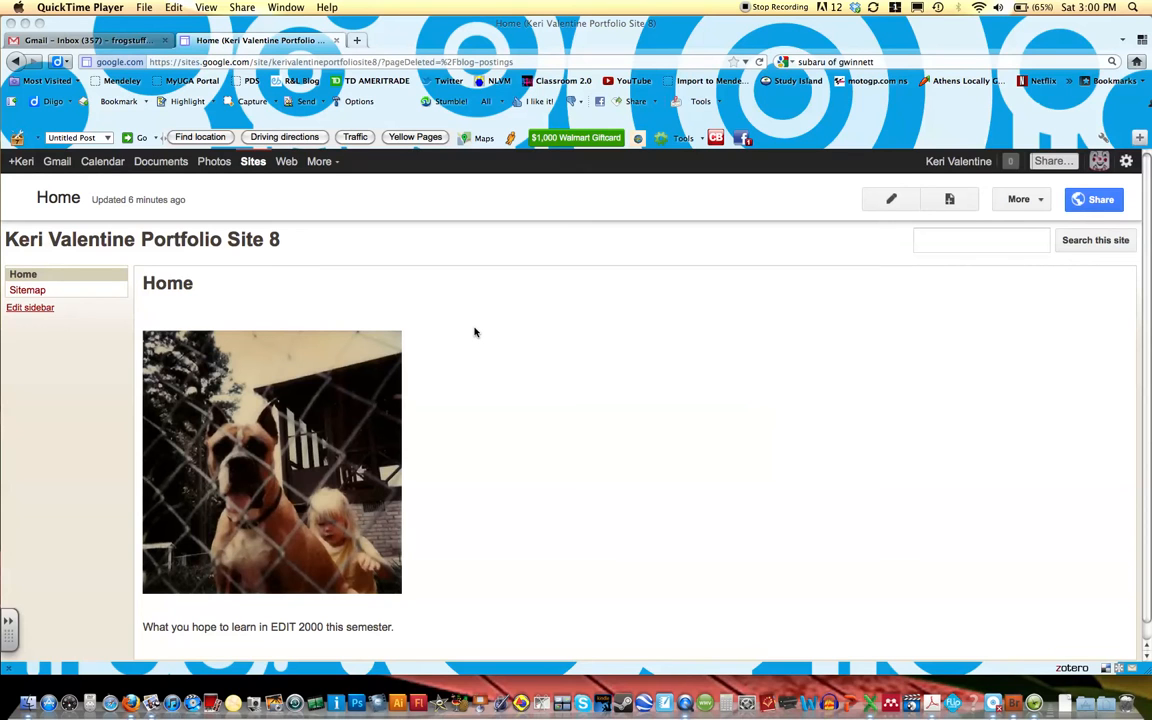
mouse_move(490, 596)
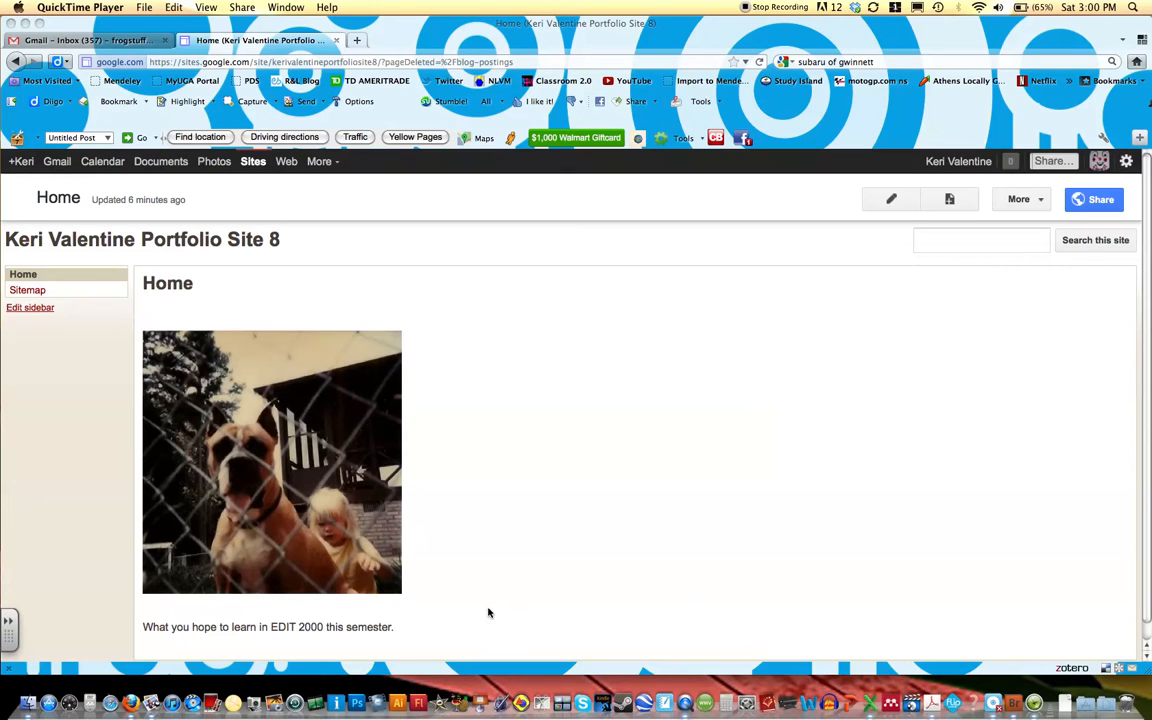
mouse_move(492, 384)
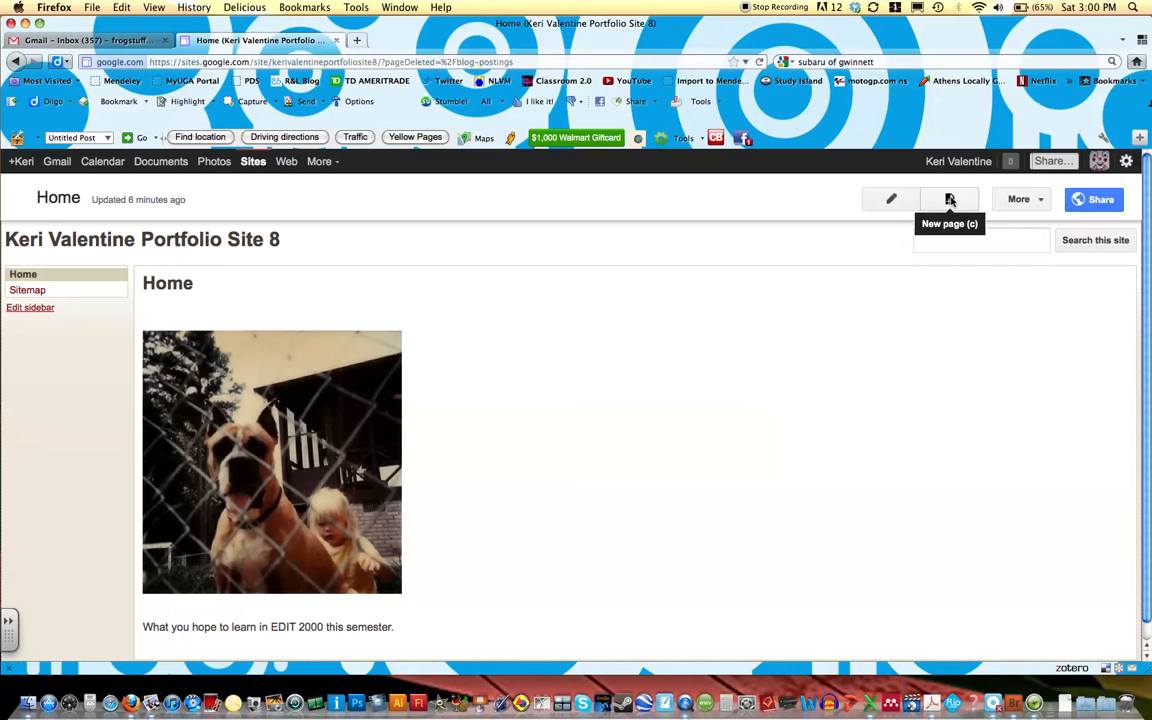
Step: Create a top-level page named 'Blog postings' using the Announcements template
click(948, 200)
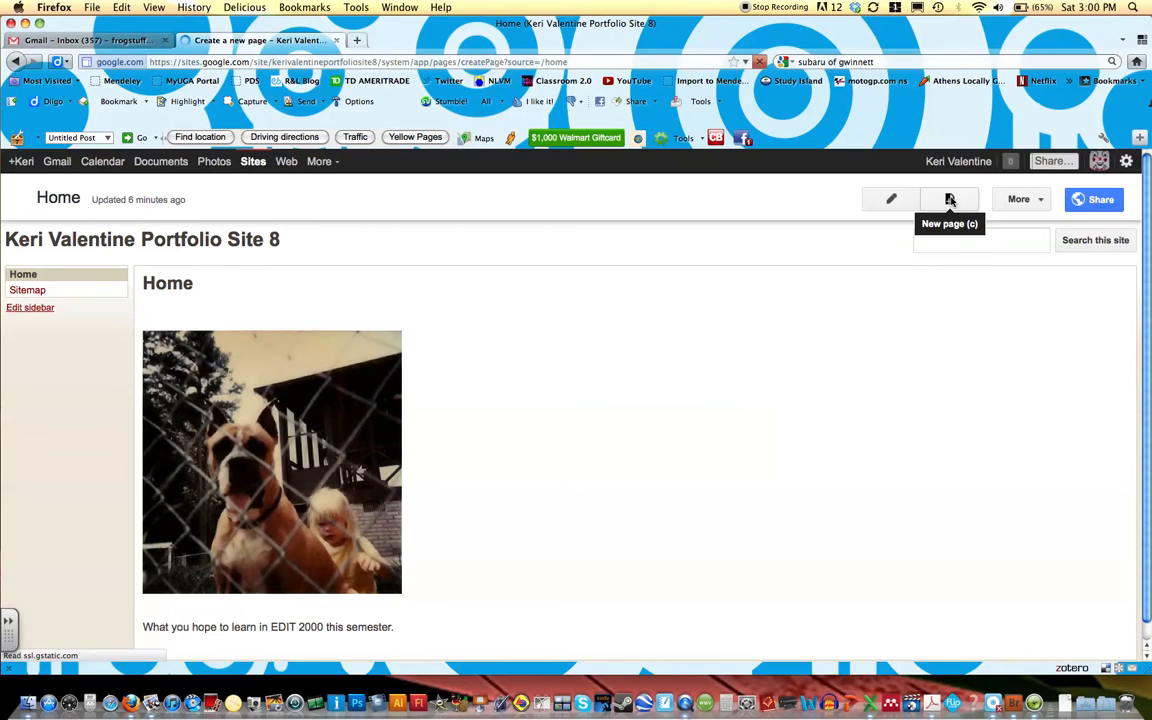
click(948, 200)
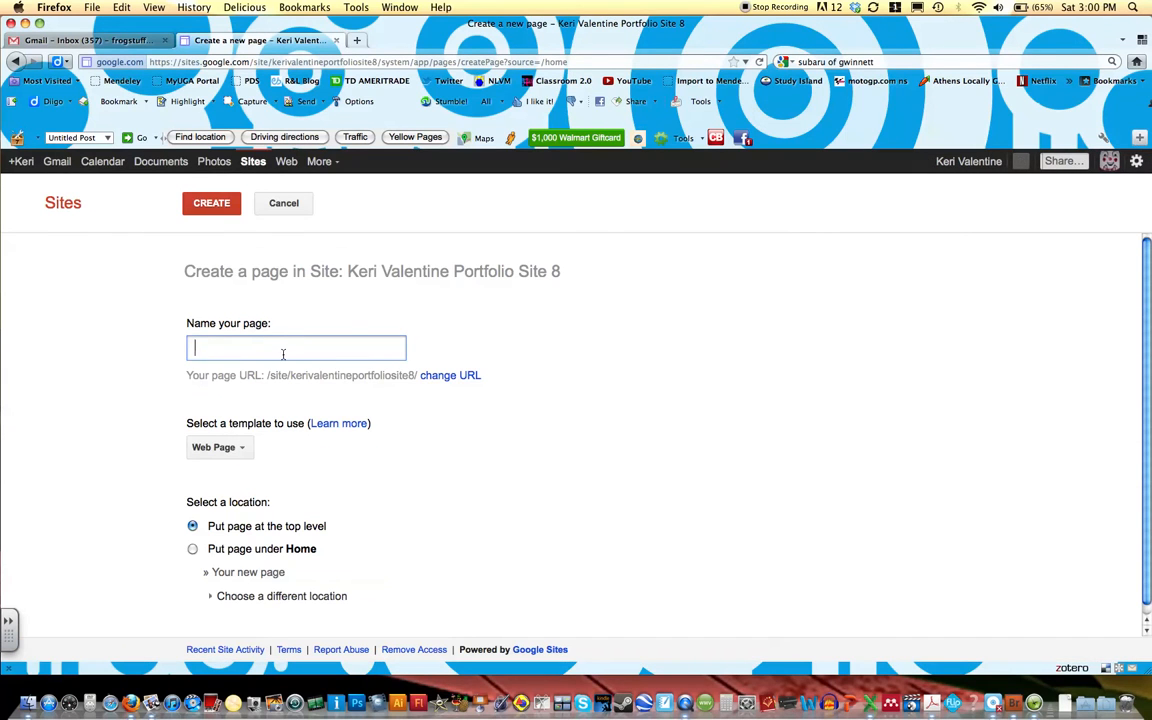
text(Blog postings)
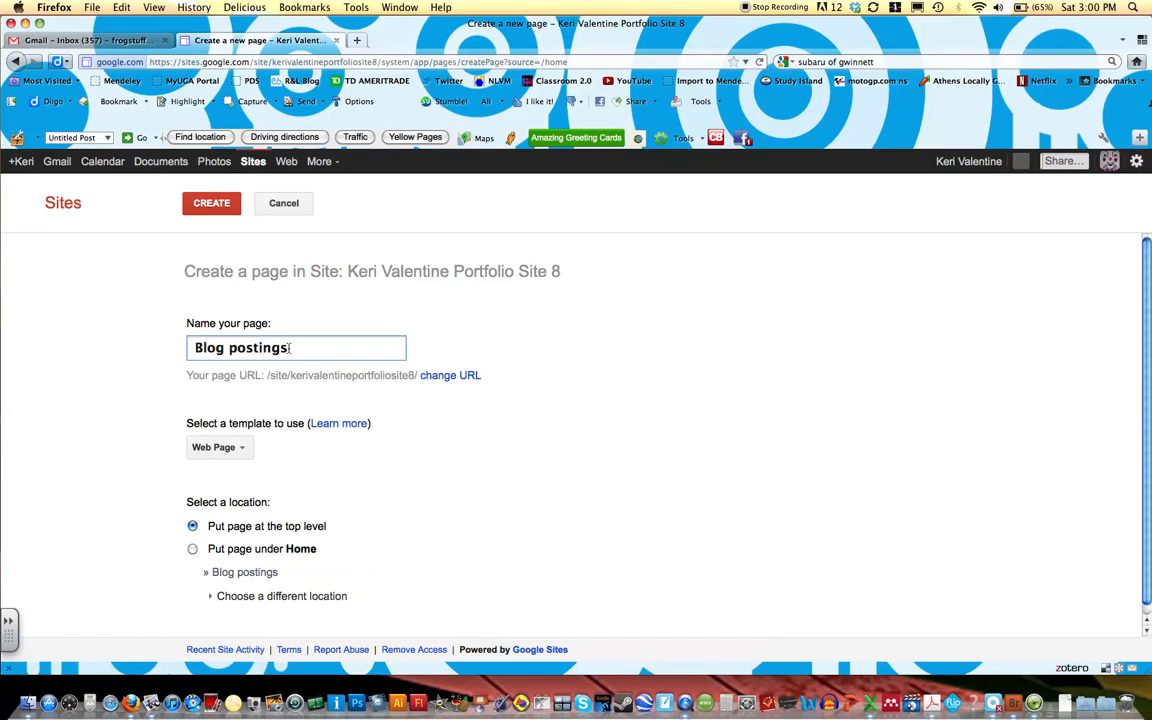
click(216, 448)
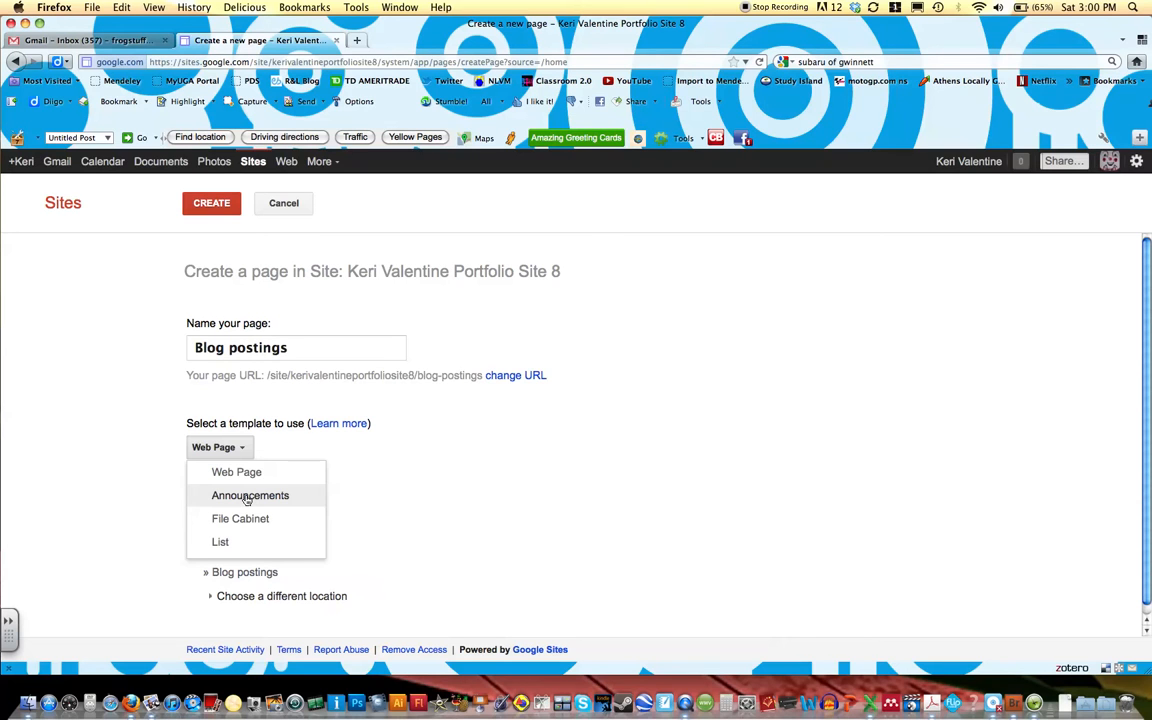
click(250, 496)
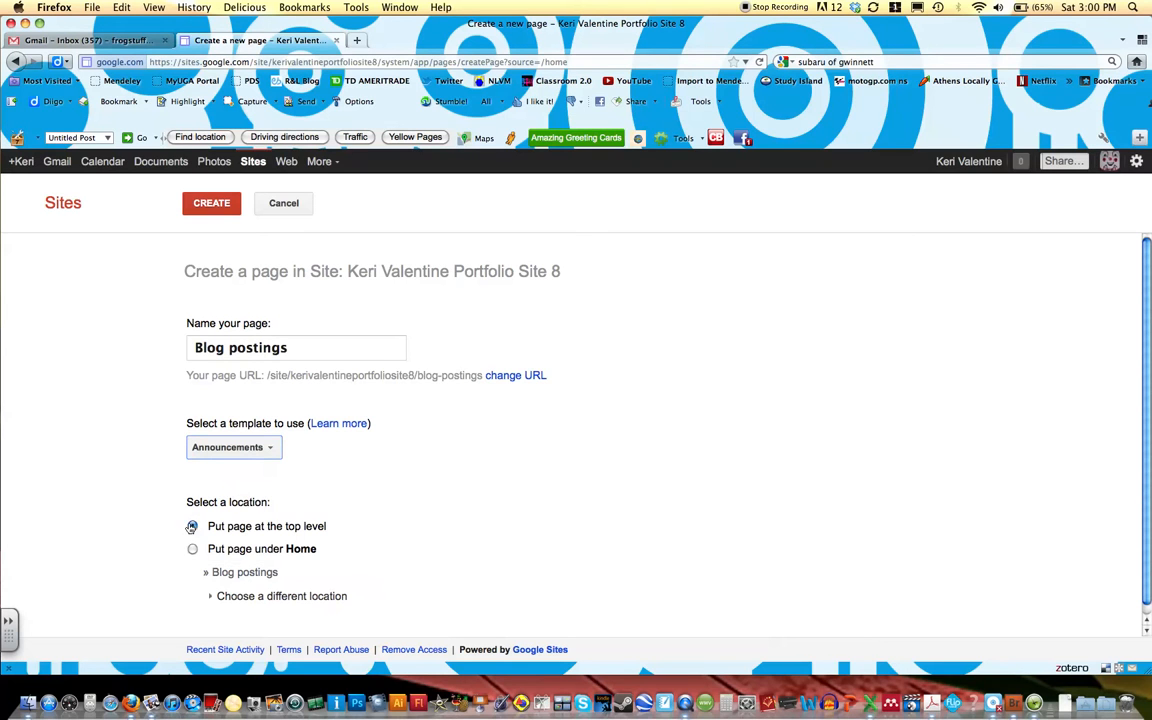
click(192, 526)
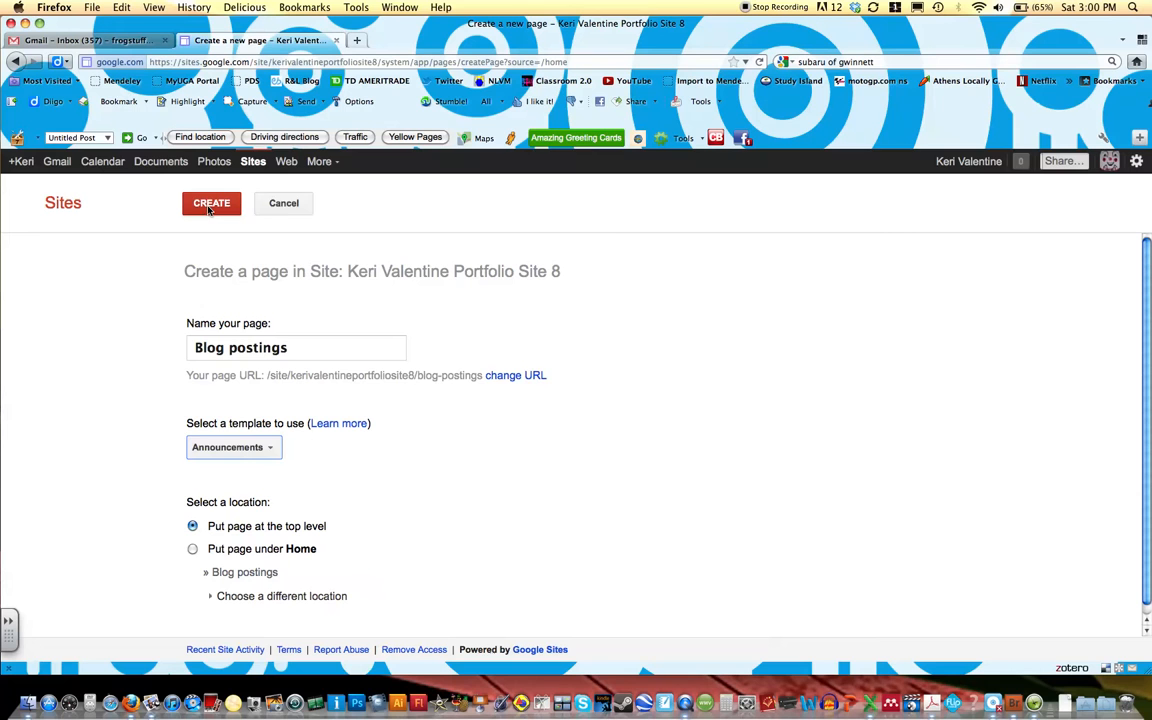
click(212, 204)
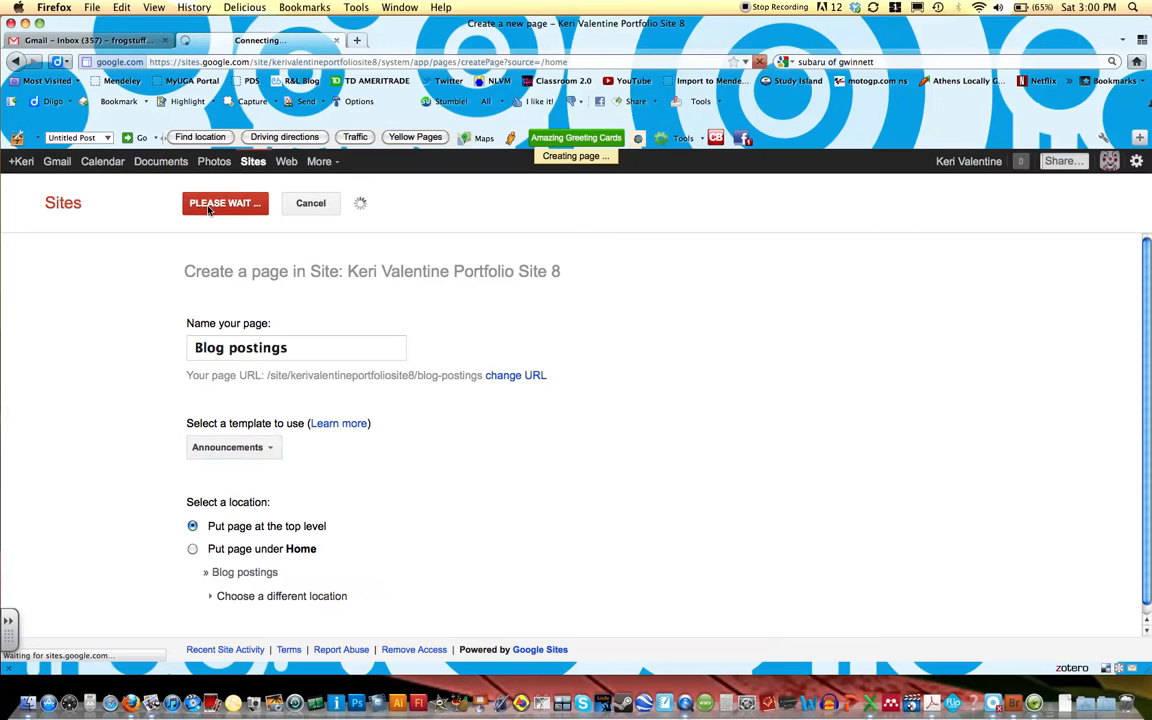
Step: View the new Blog postings page, then return to Home, which now lists it in the sidebar
click(224, 204)
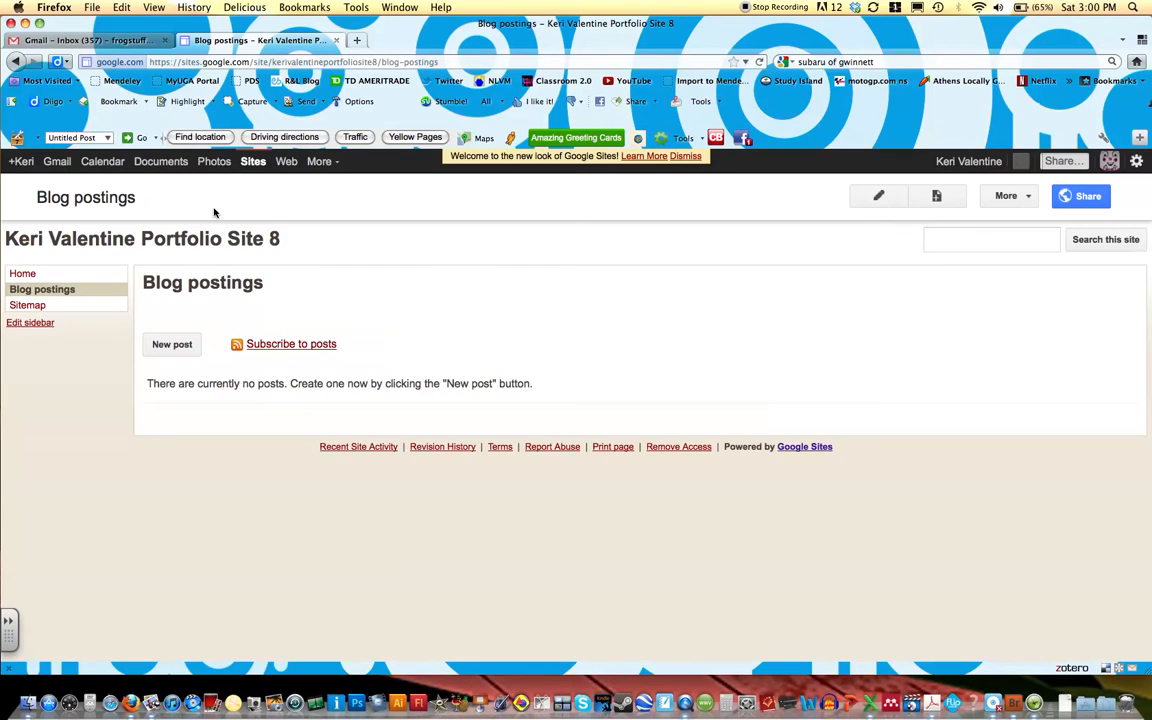
mouse_move(68, 330)
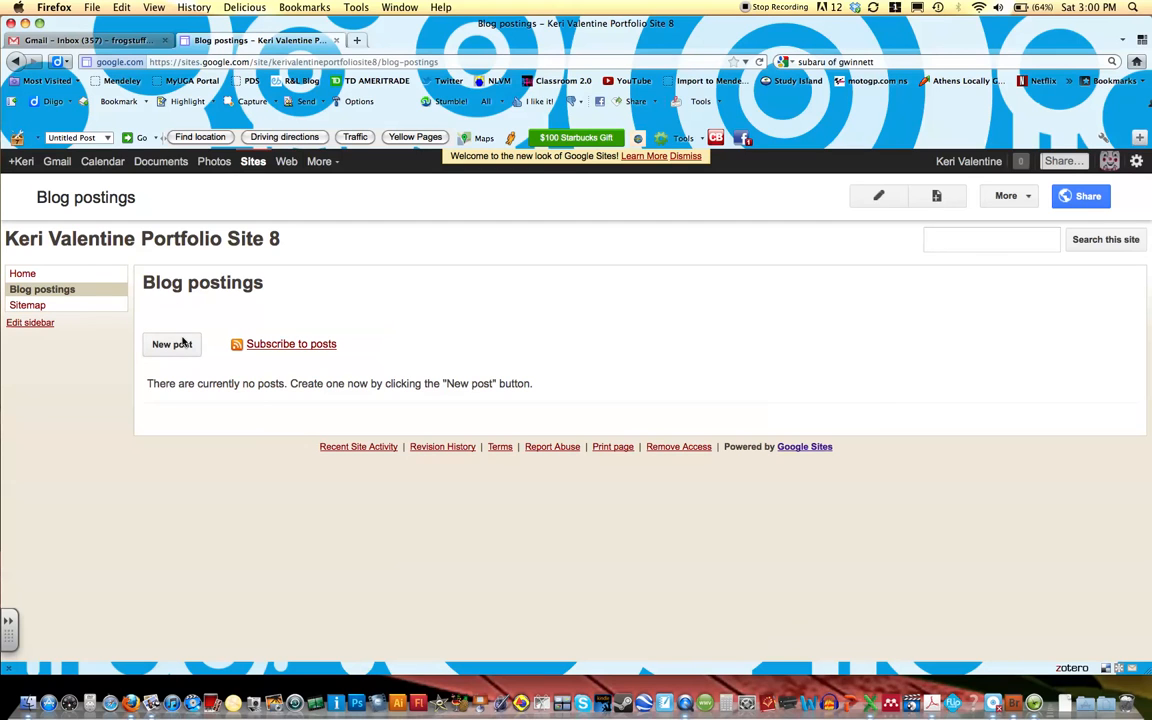
mouse_move(172, 332)
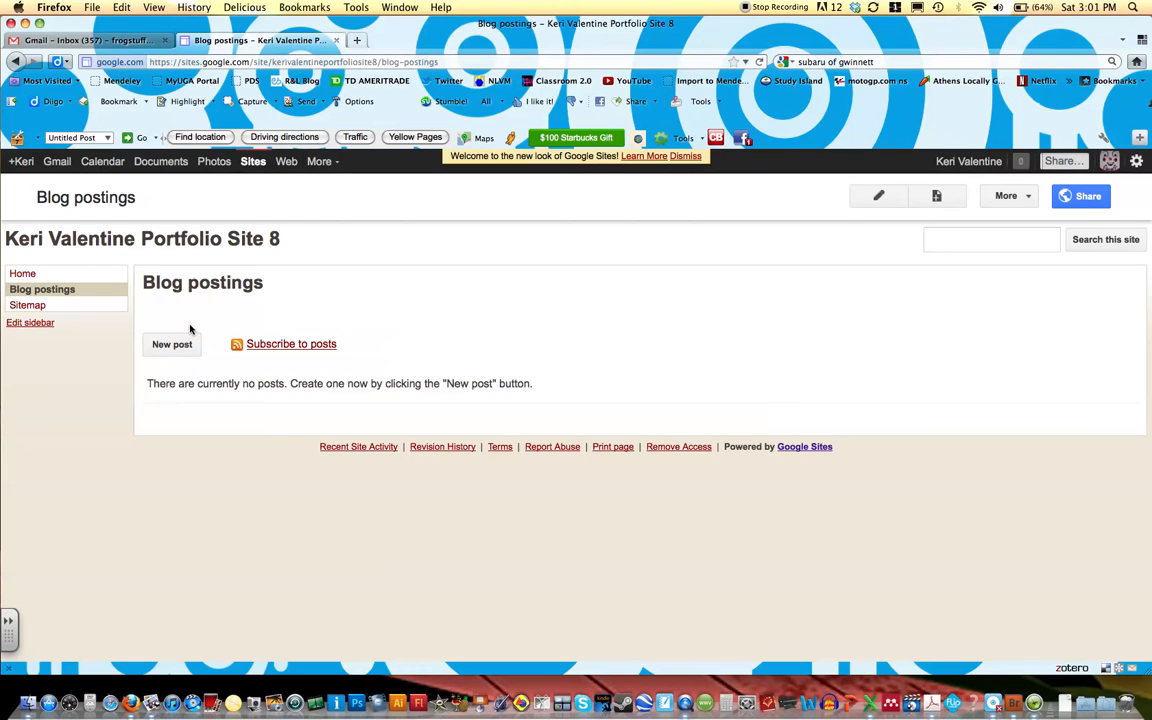
click(22, 272)
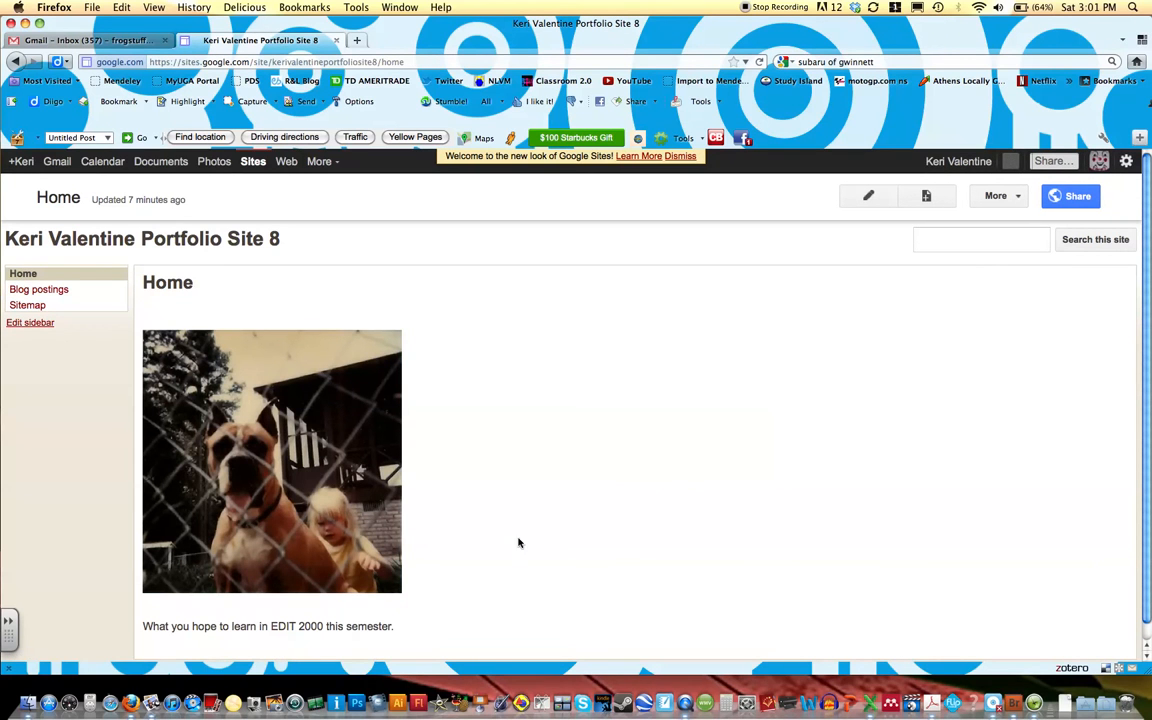
mouse_move(484, 588)
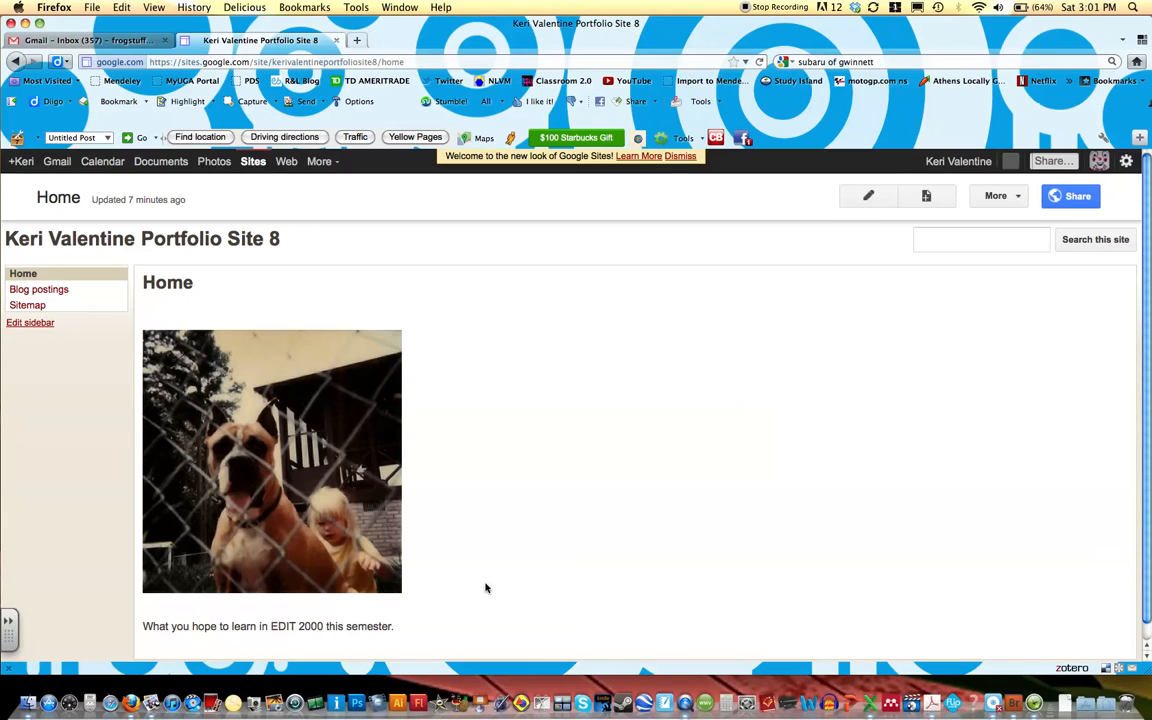
click(38, 288)
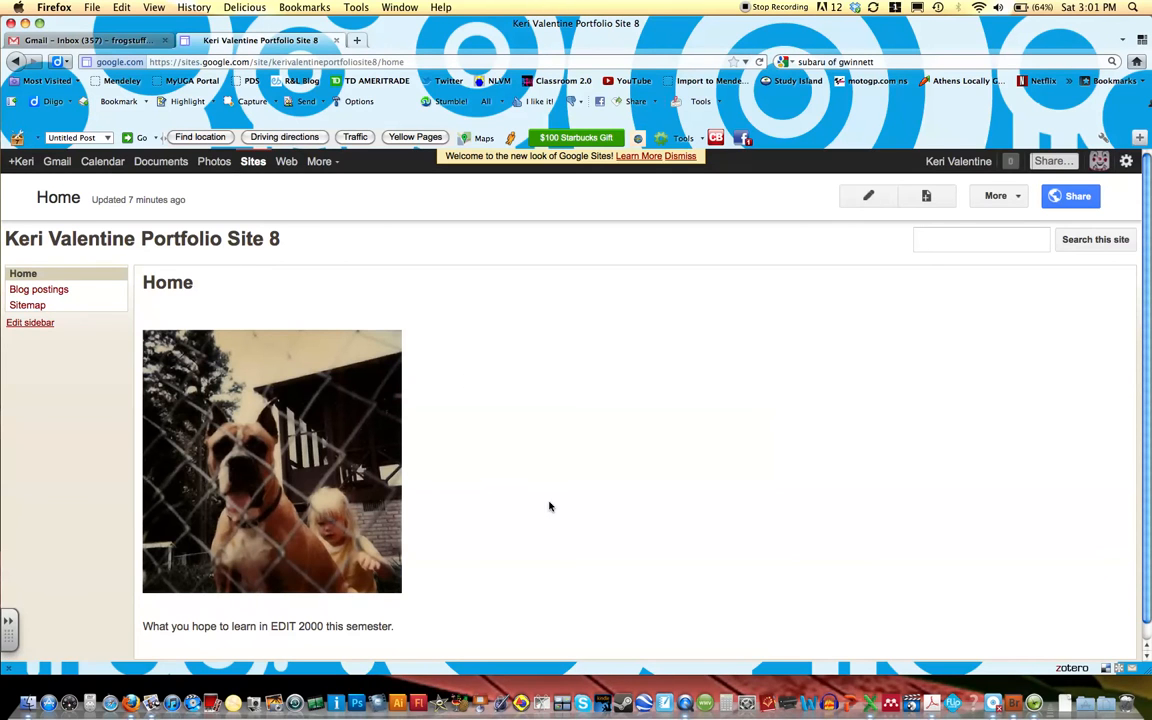
mouse_move(448, 356)
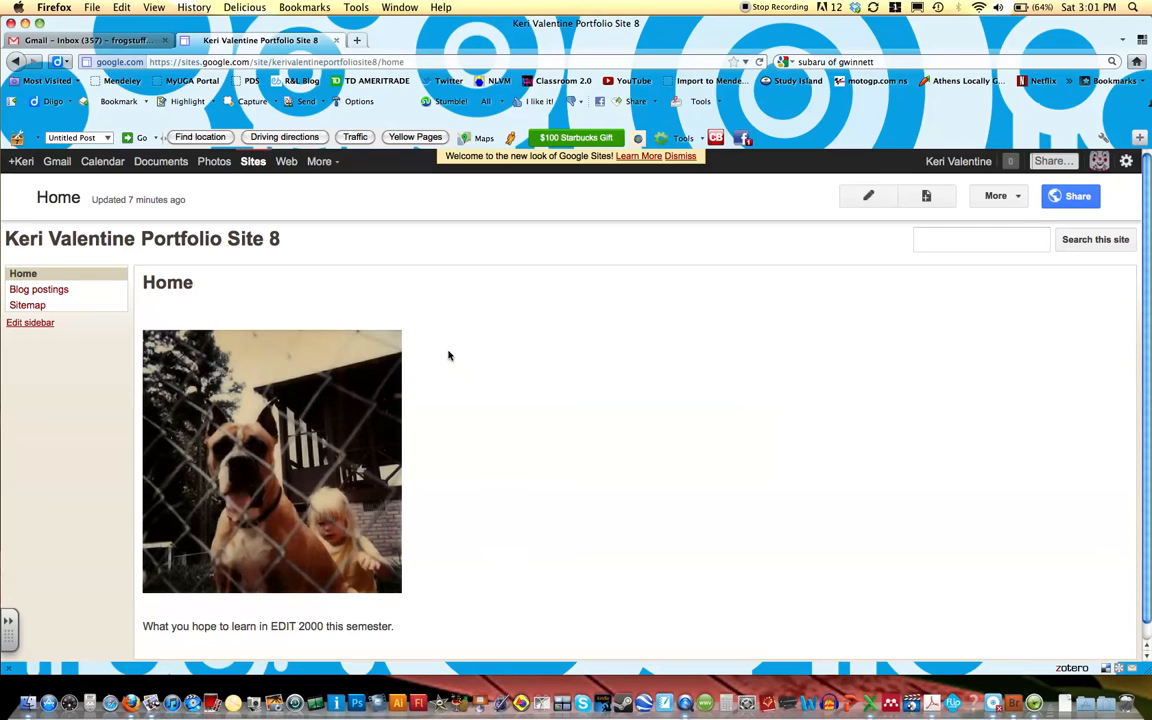
mouse_move(708, 352)
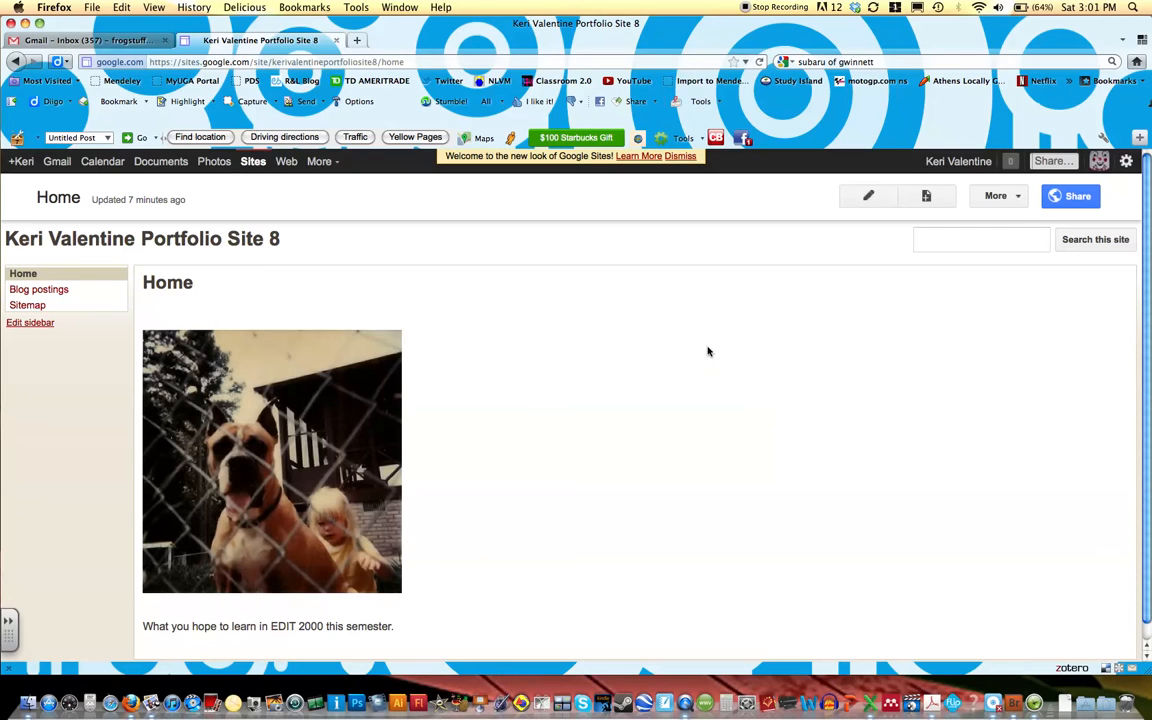
Step: Edit the Home page and switch its layout to Two column
click(868, 196)
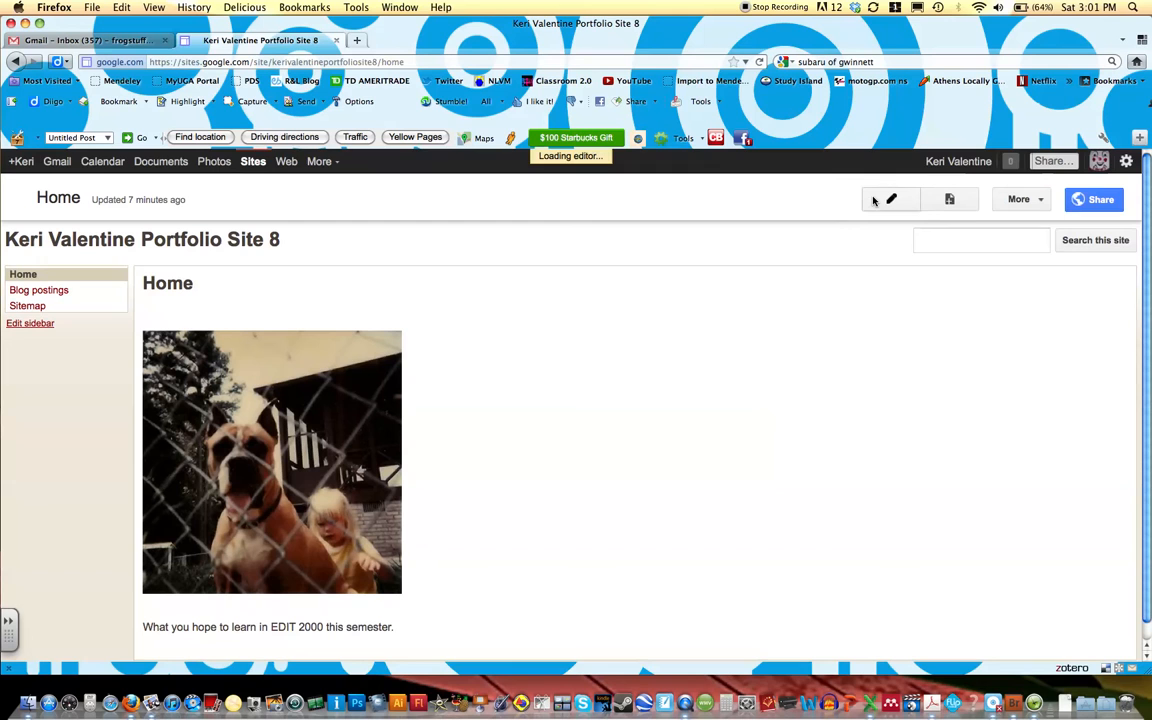
click(890, 200)
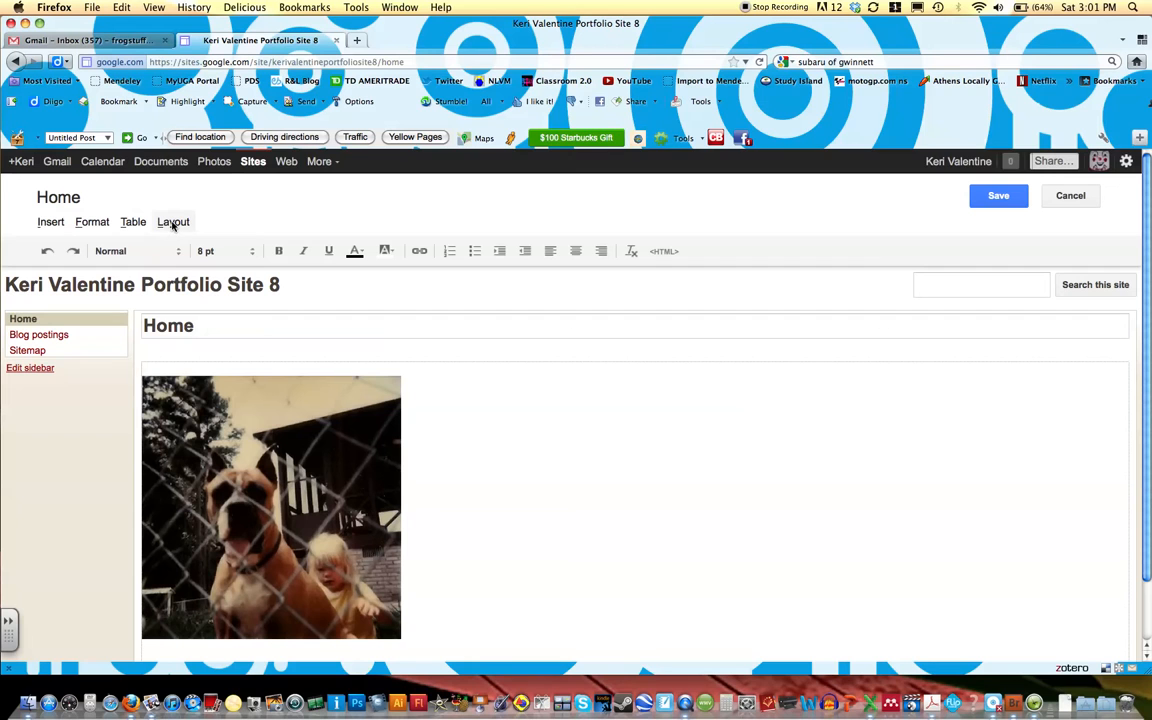
click(172, 222)
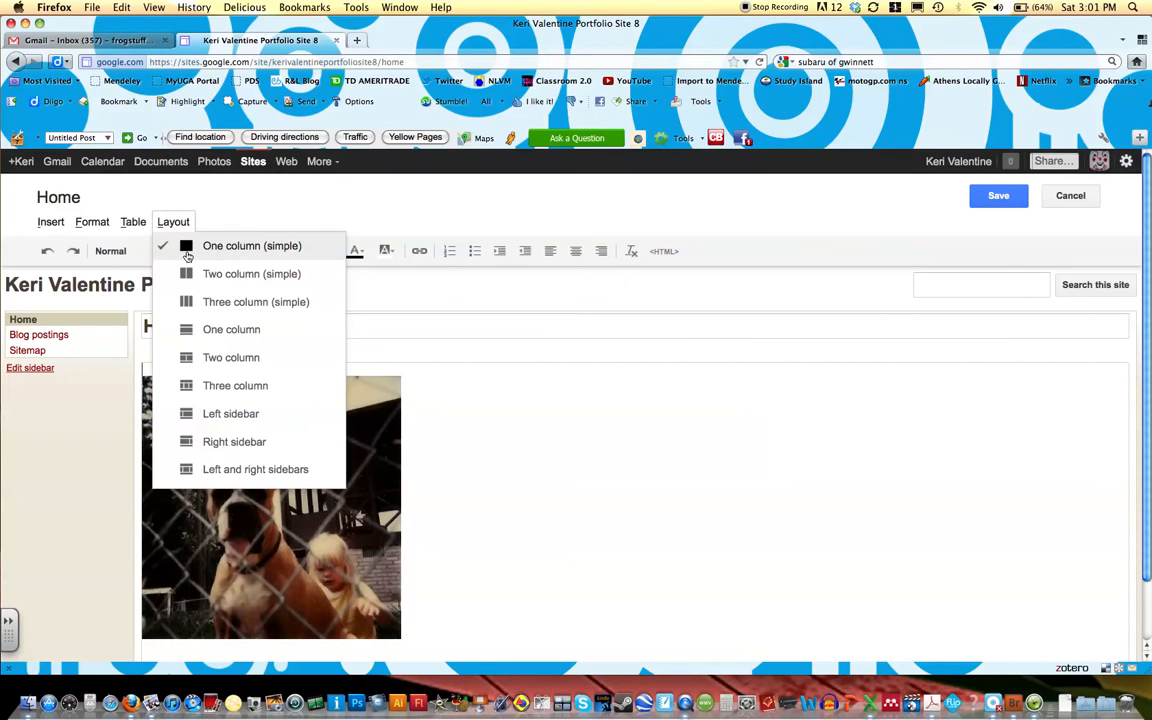
mouse_move(252, 272)
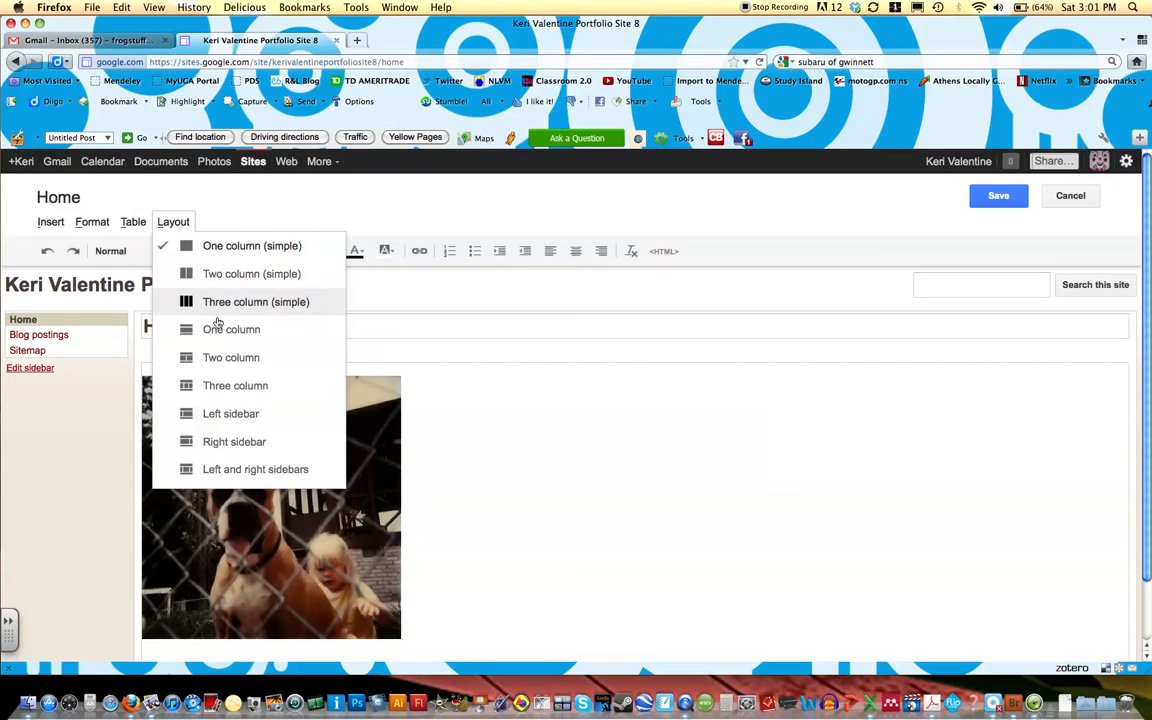
mouse_move(232, 356)
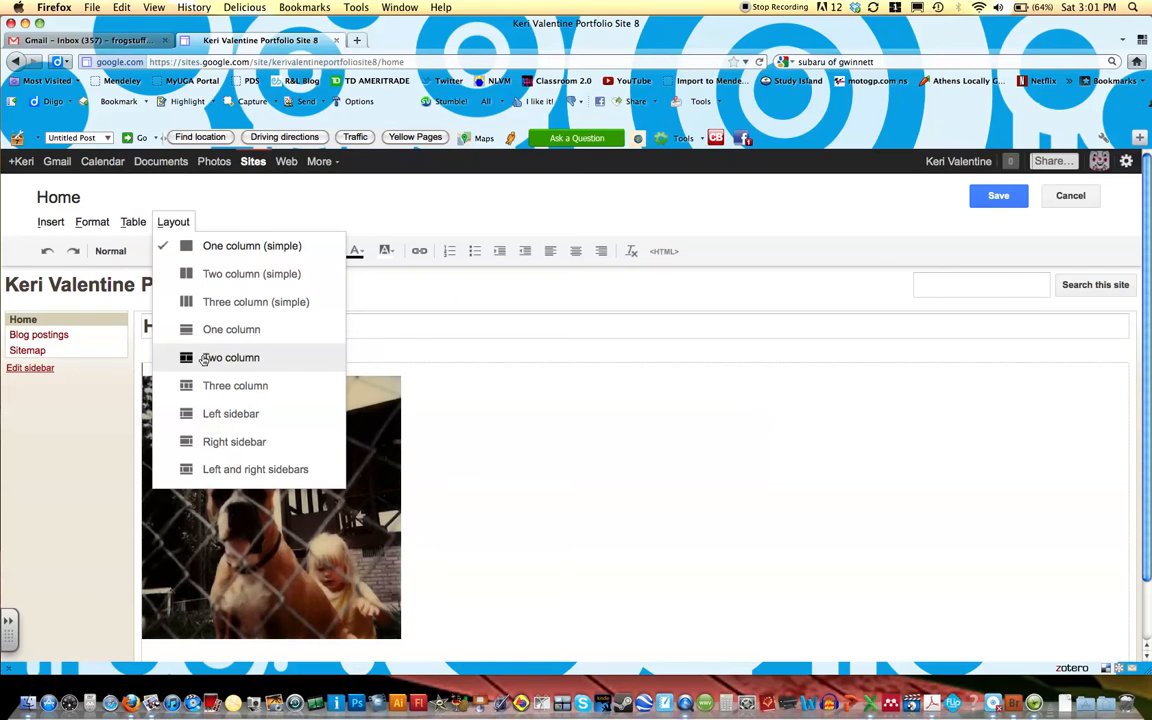
mouse_move(204, 356)
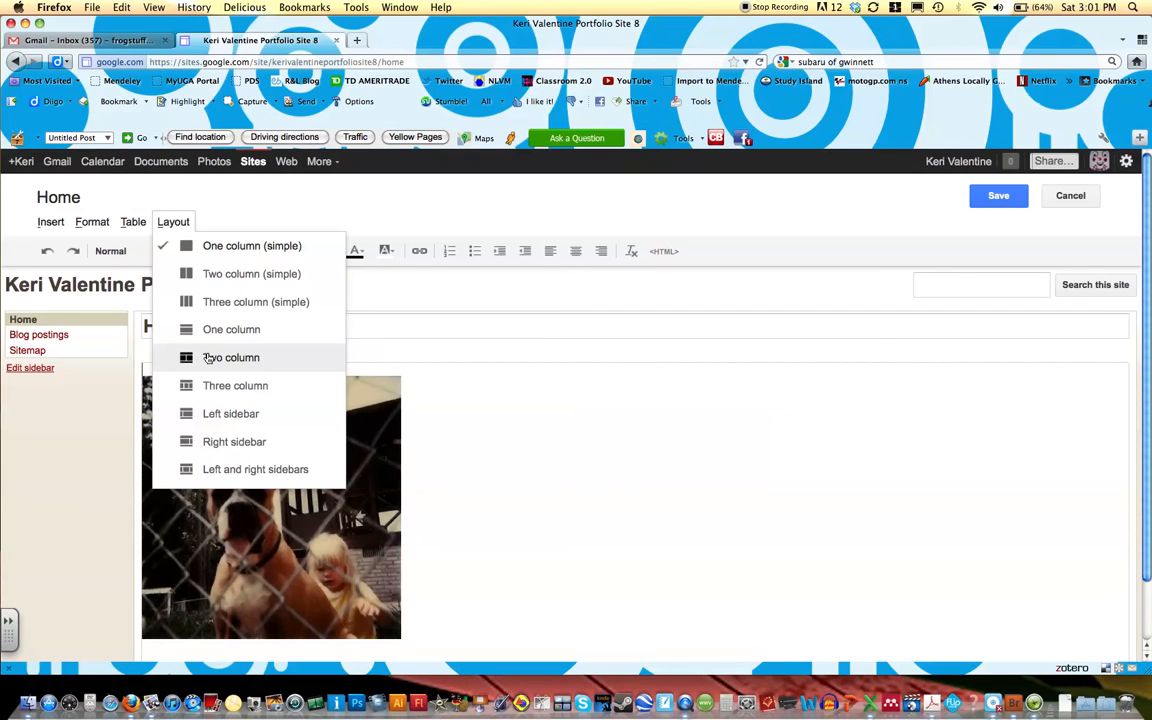
click(232, 356)
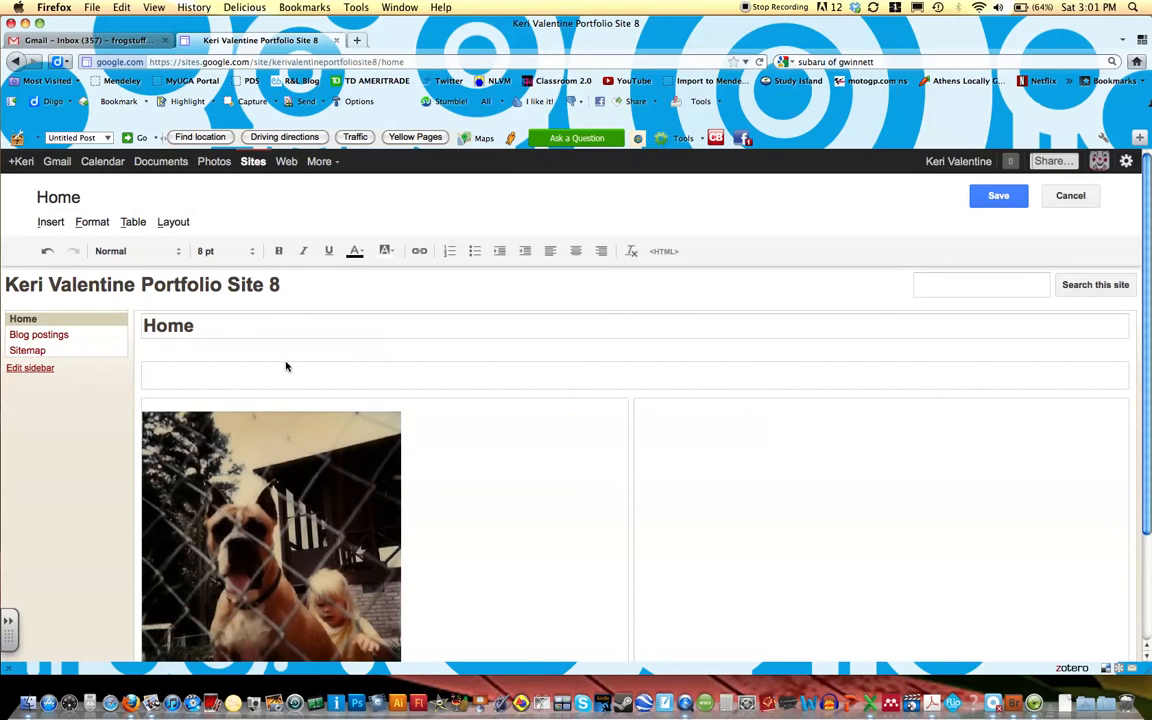
scroll(down, 3)
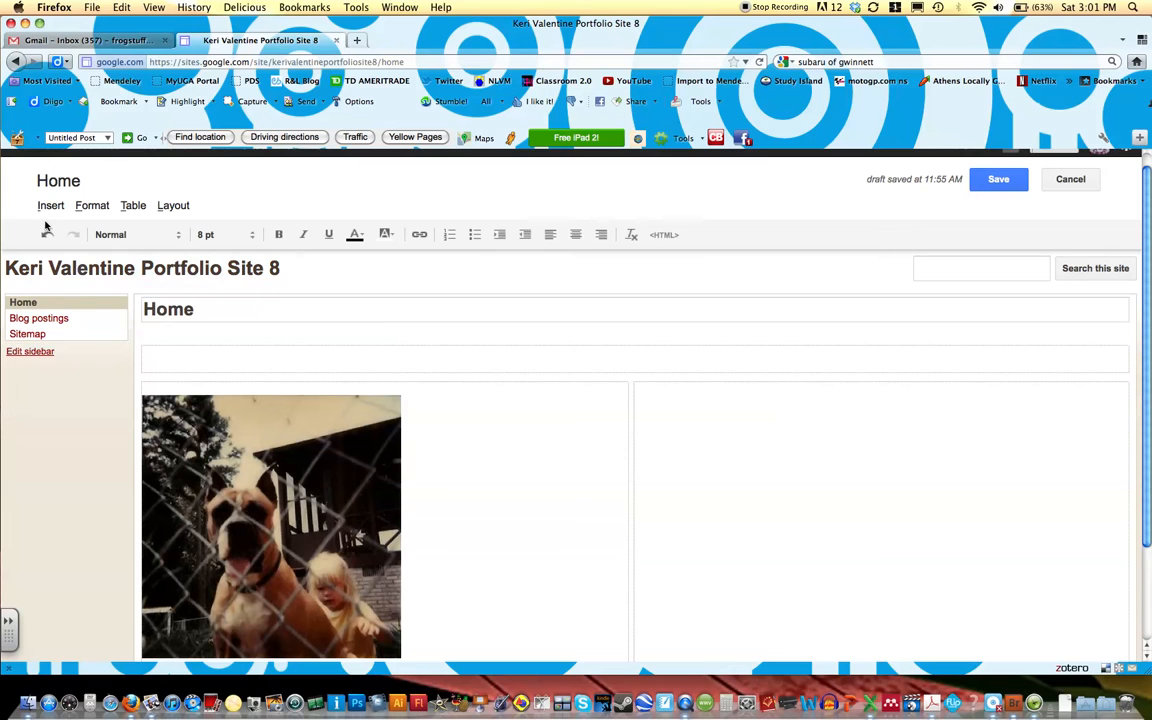
Step: Insert a Recent Announcements gadget sourced from Blog postings, showing full posts with thumbnails
click(50, 204)
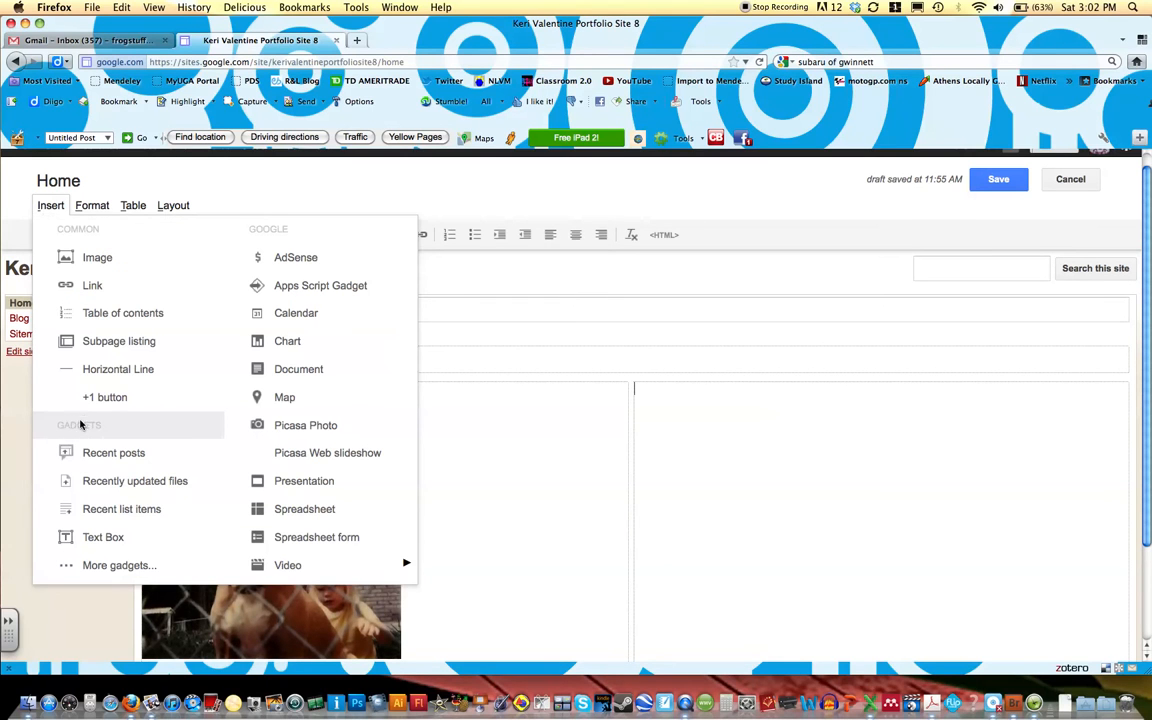
mouse_move(84, 428)
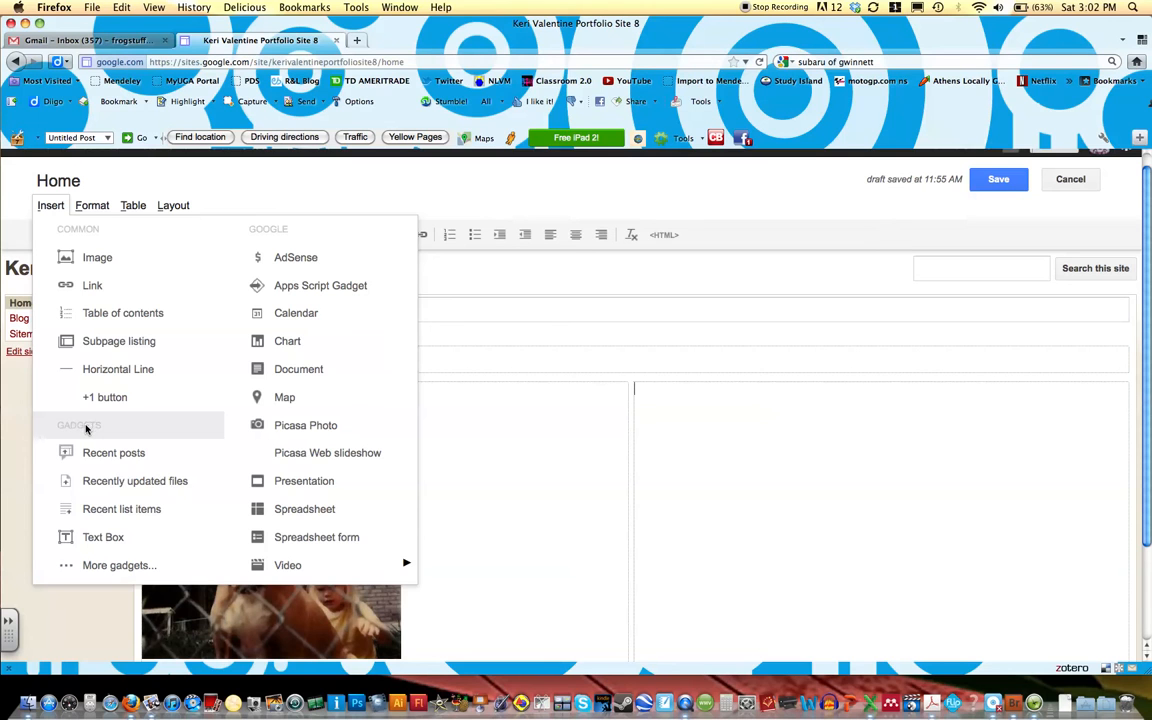
mouse_move(112, 452)
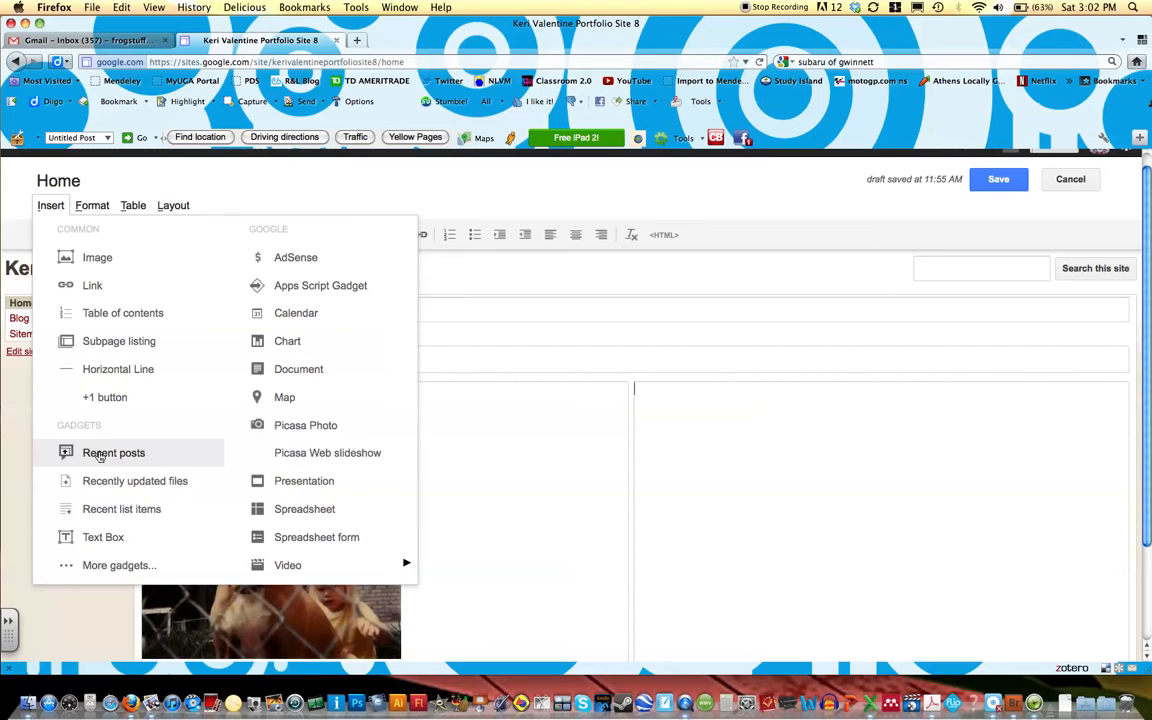
click(112, 452)
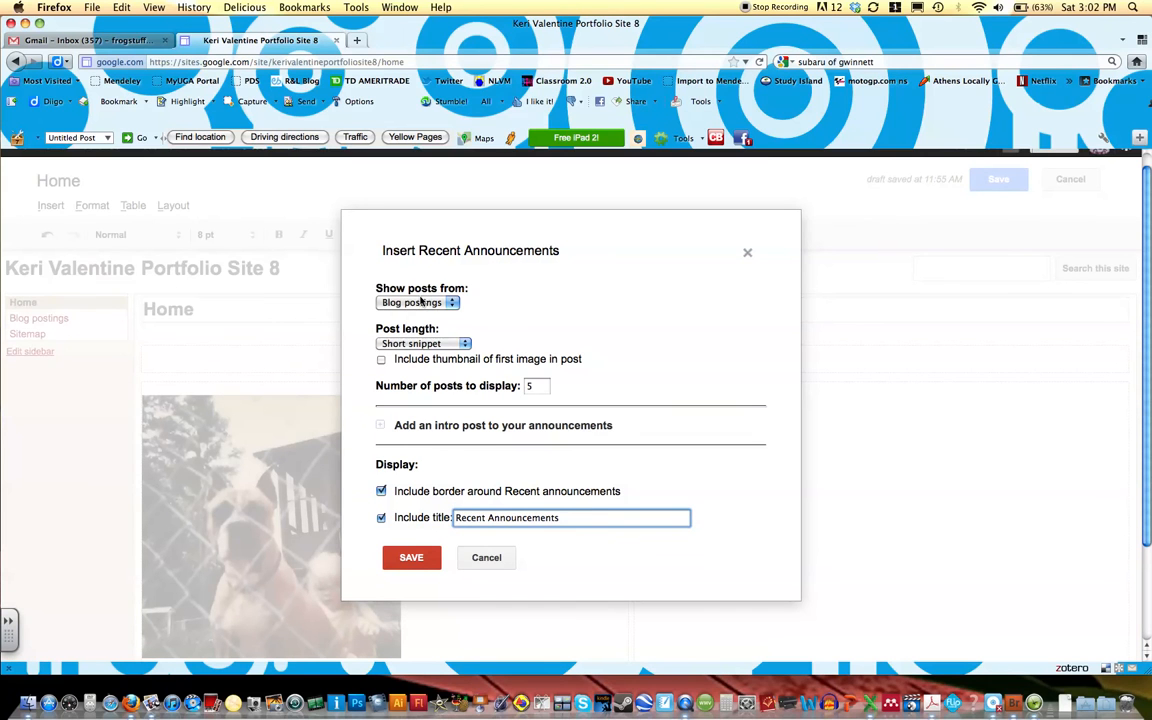
click(416, 302)
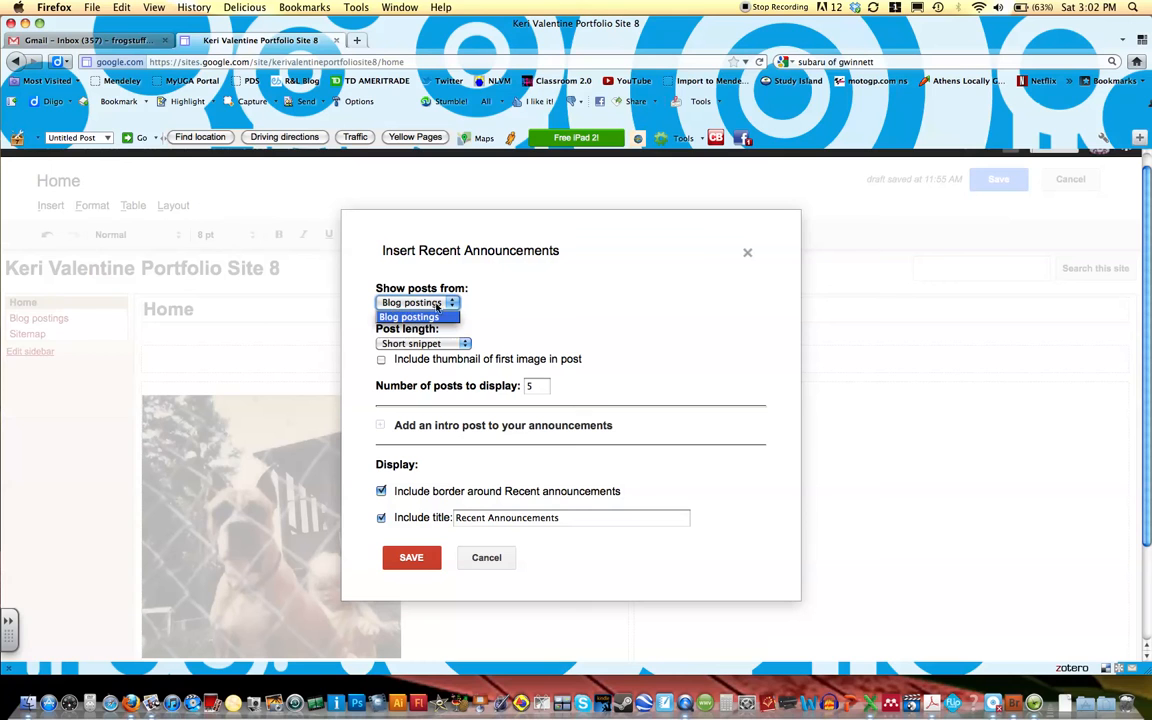
click(408, 316)
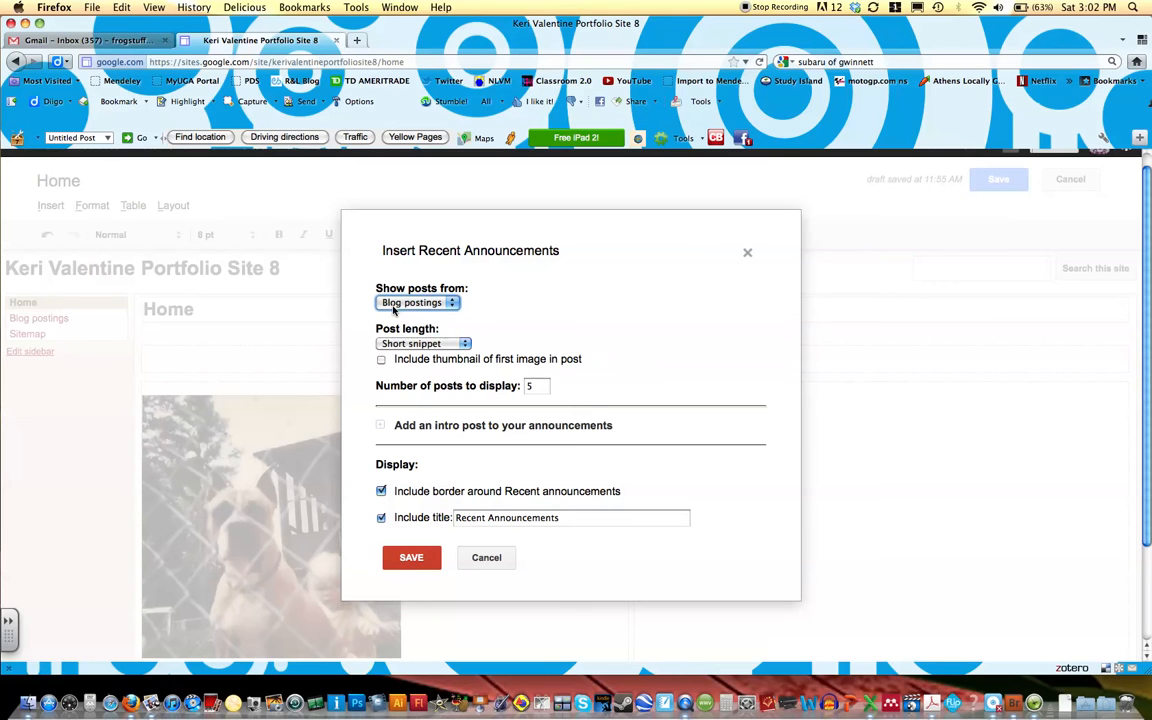
mouse_move(448, 338)
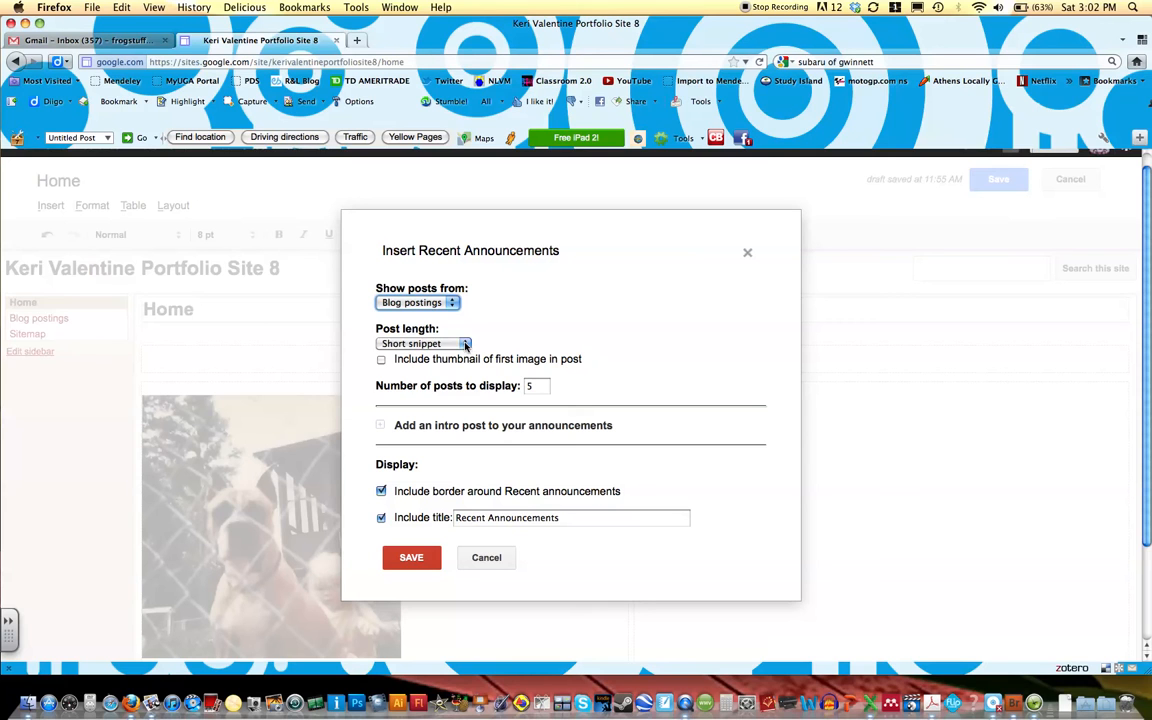
click(424, 344)
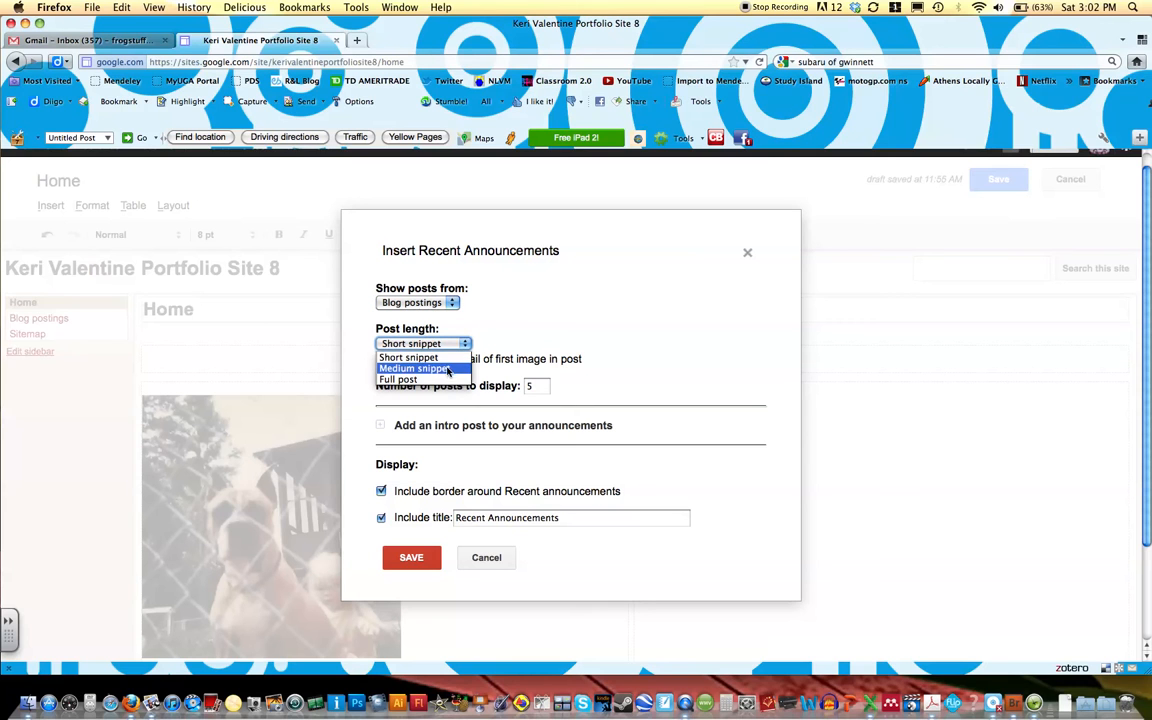
click(398, 380)
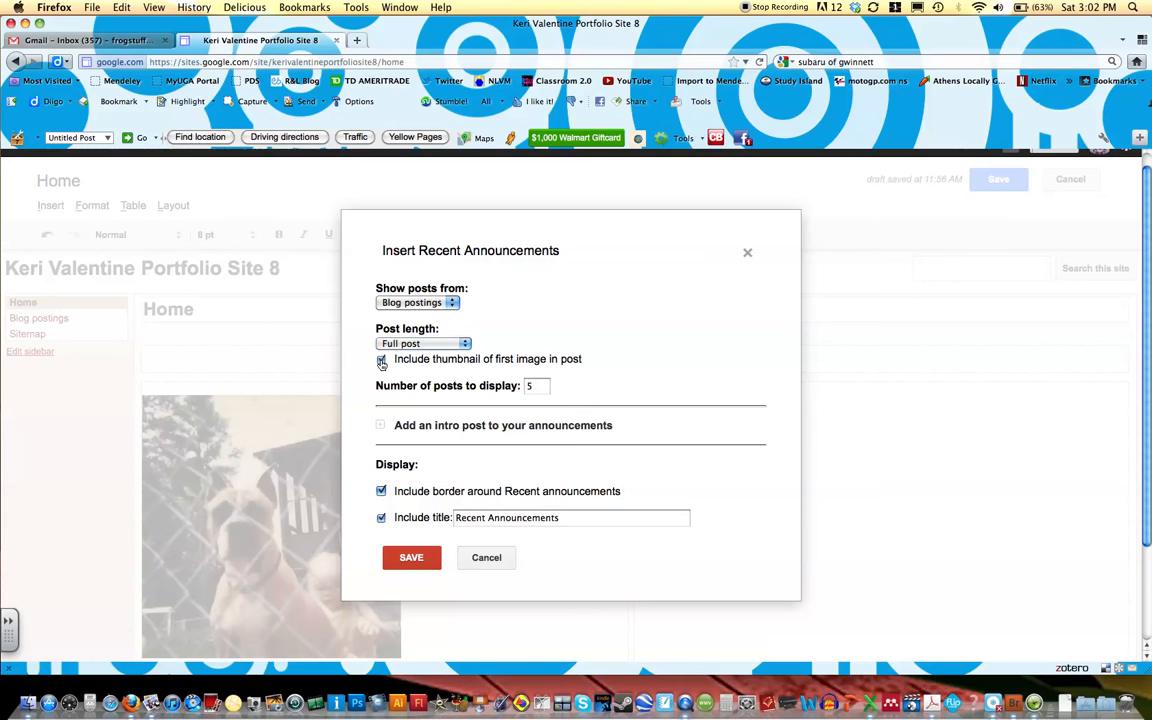
click(380, 360)
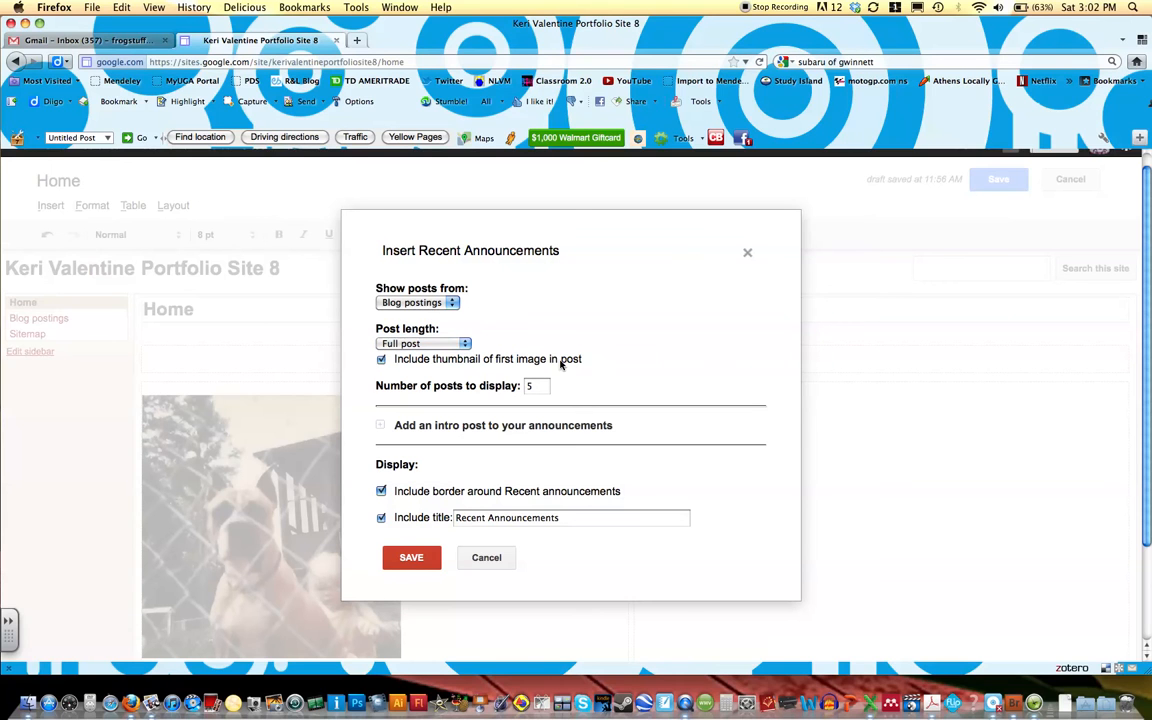
mouse_move(400, 370)
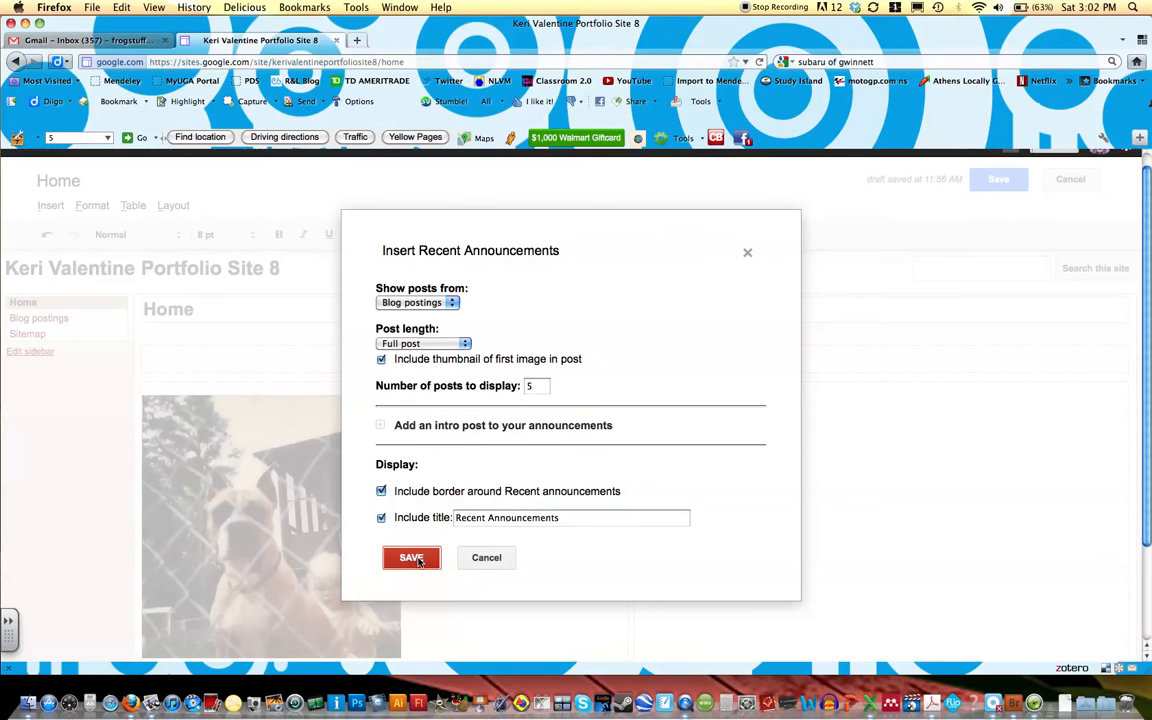
click(412, 556)
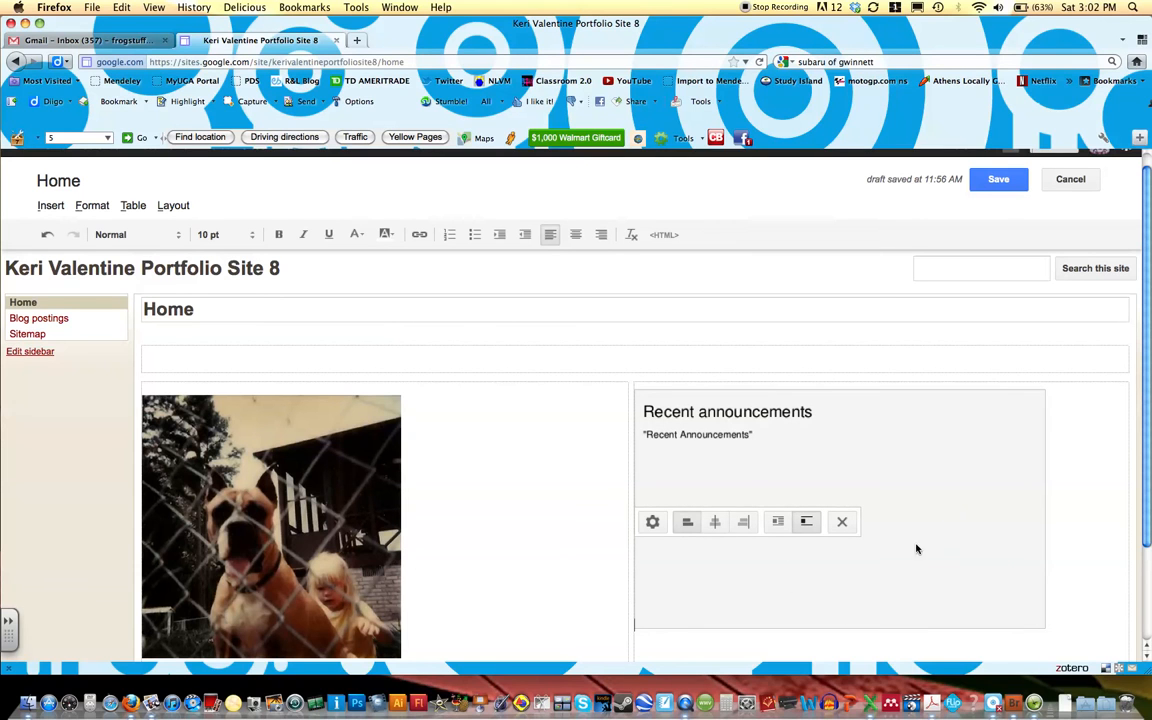
Step: Save the Home page with its Recent Announcements box and go to the Blog postings page
click(998, 180)
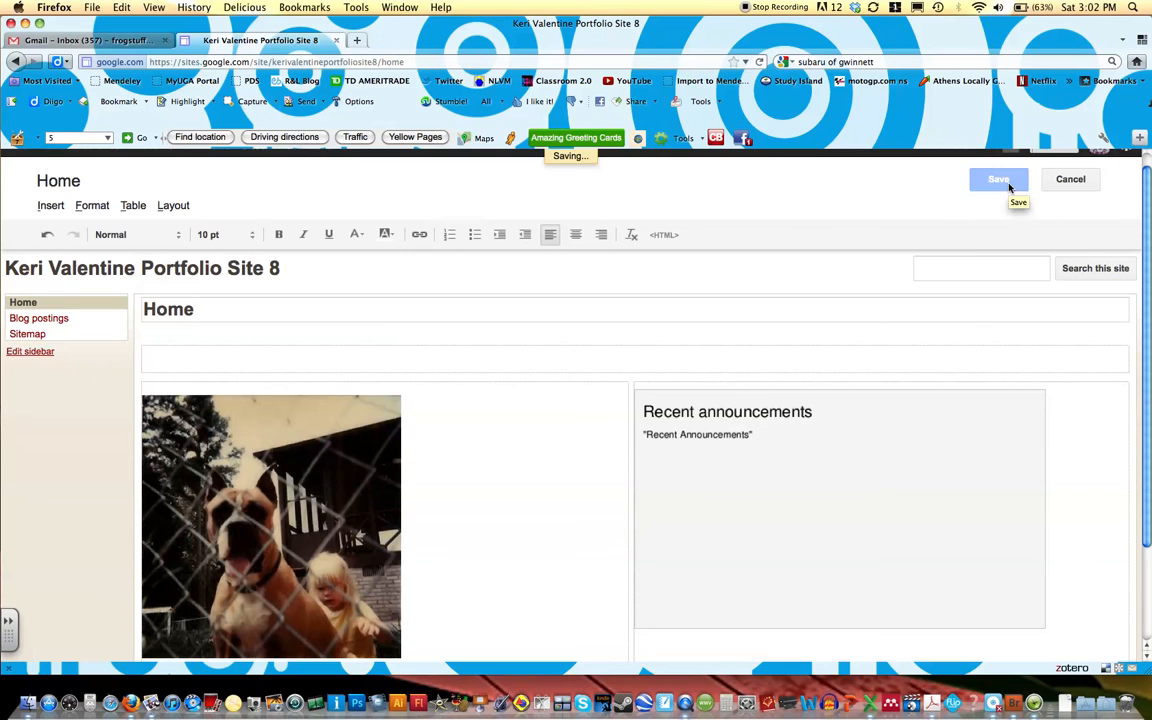
click(998, 180)
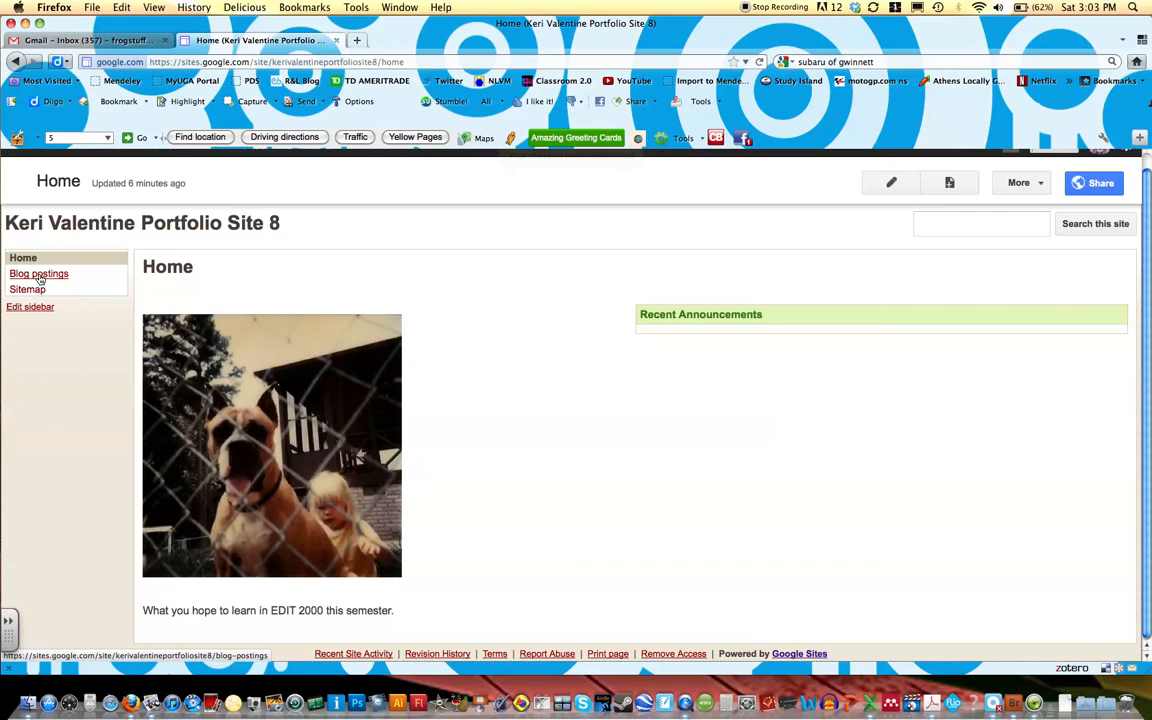
click(38, 272)
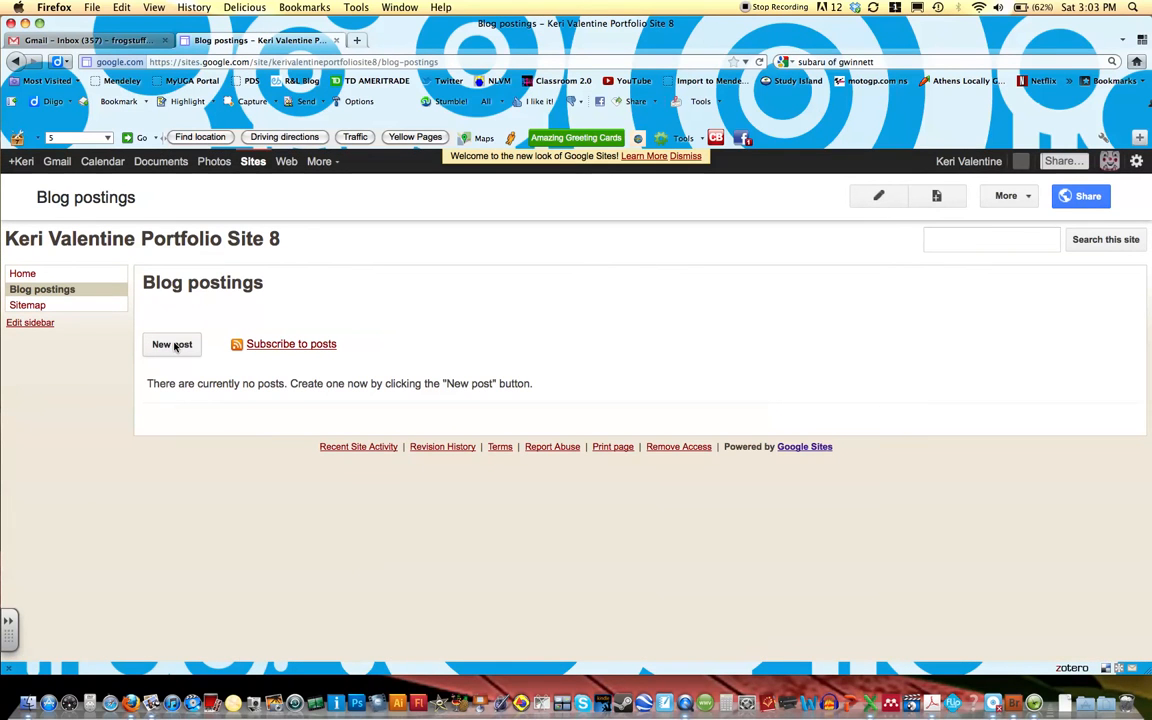
Step: Start a new post and title it 'My Learning Story'
click(172, 344)
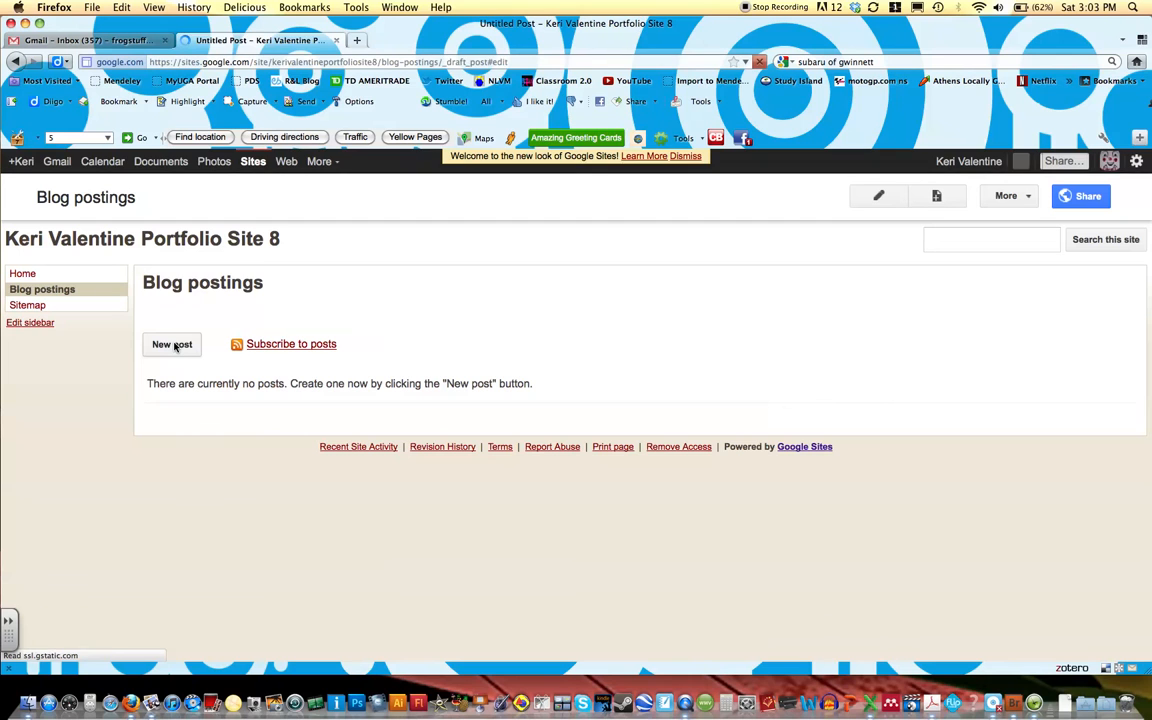
click(172, 344)
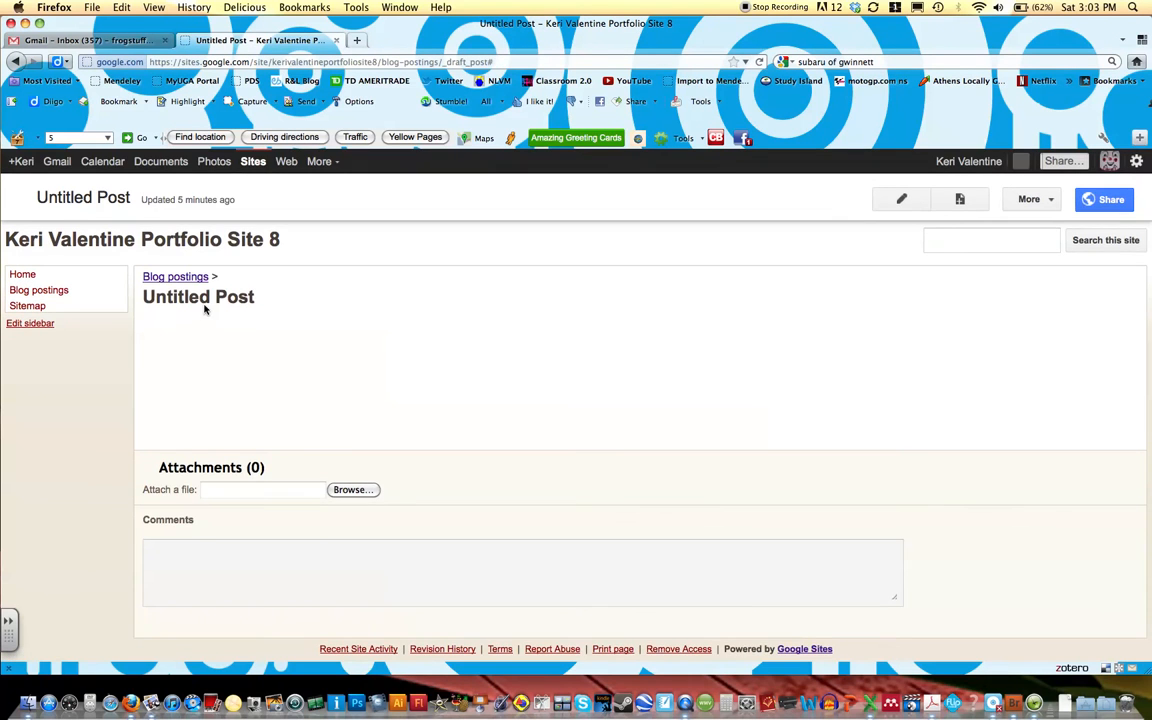
click(900, 200)
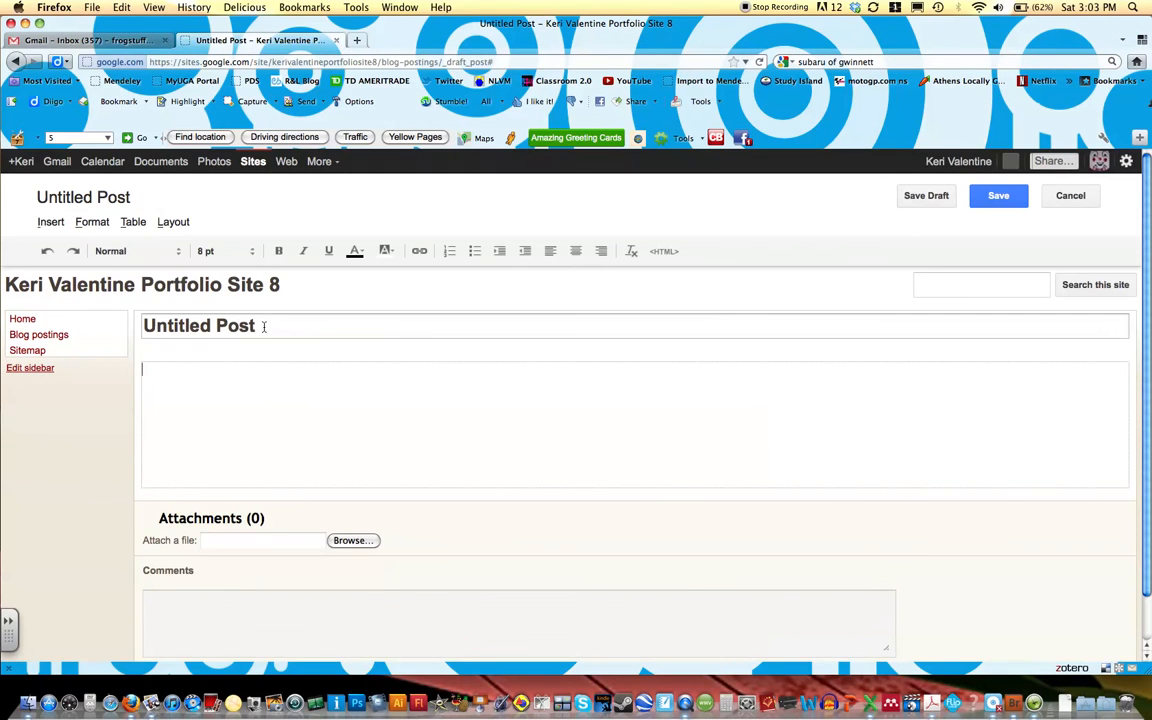
text(M)
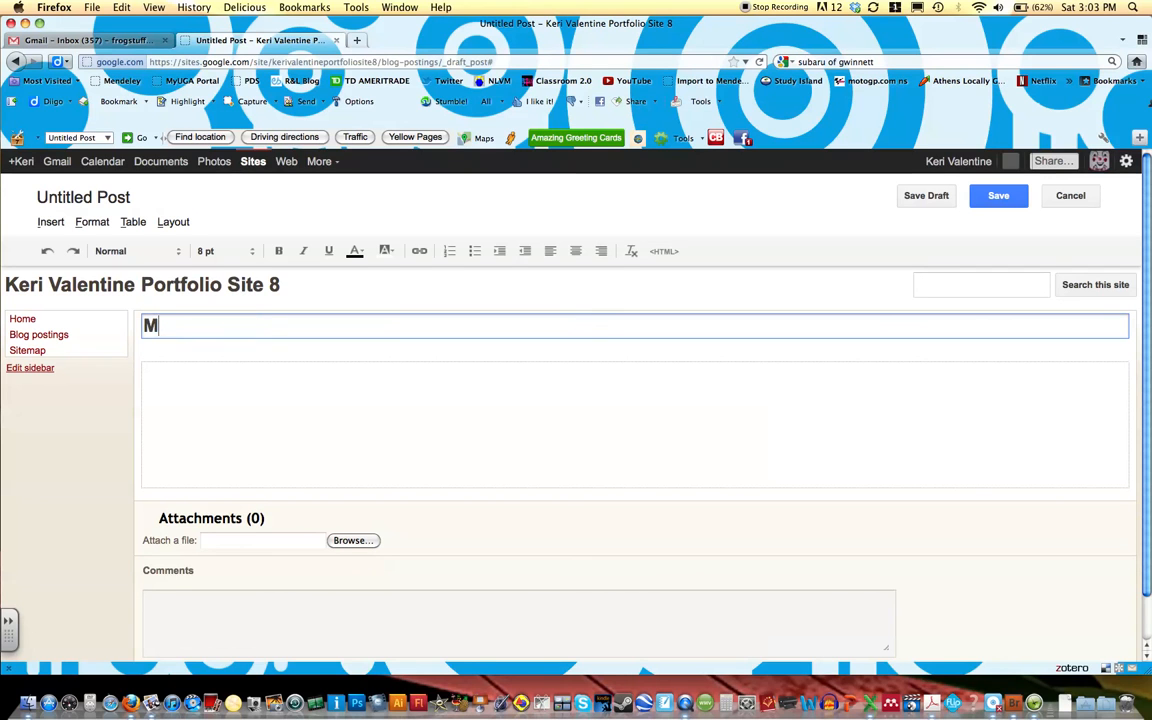
text(y Learning)
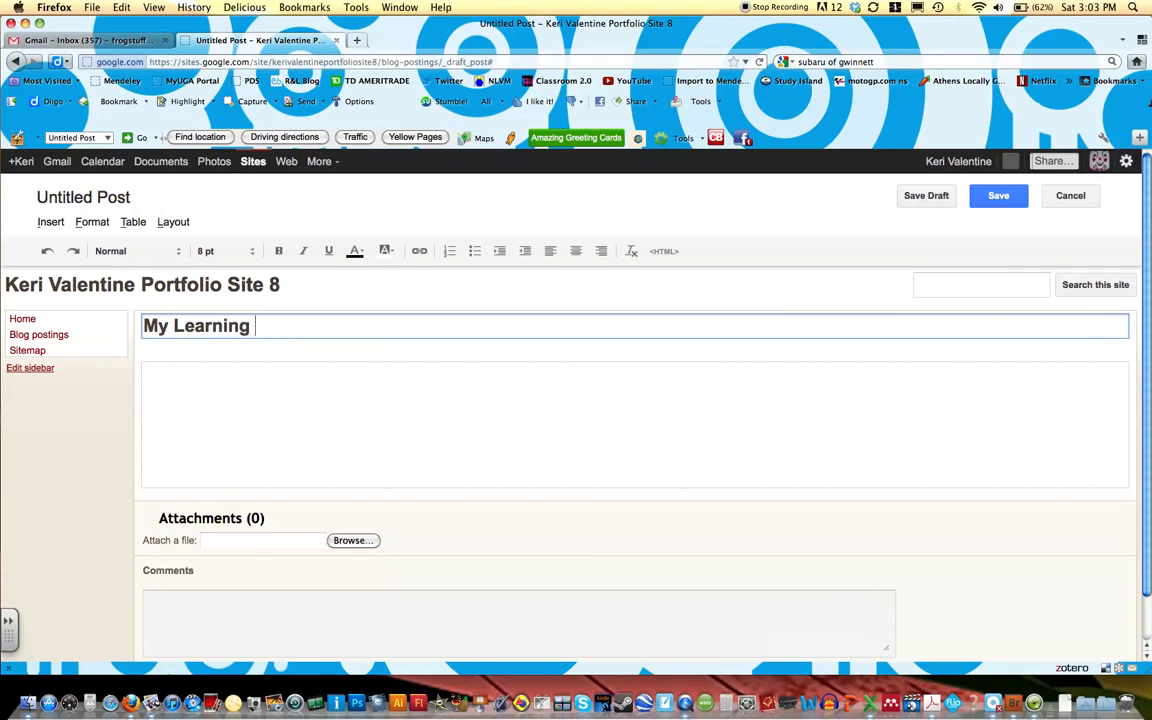
text(Story)
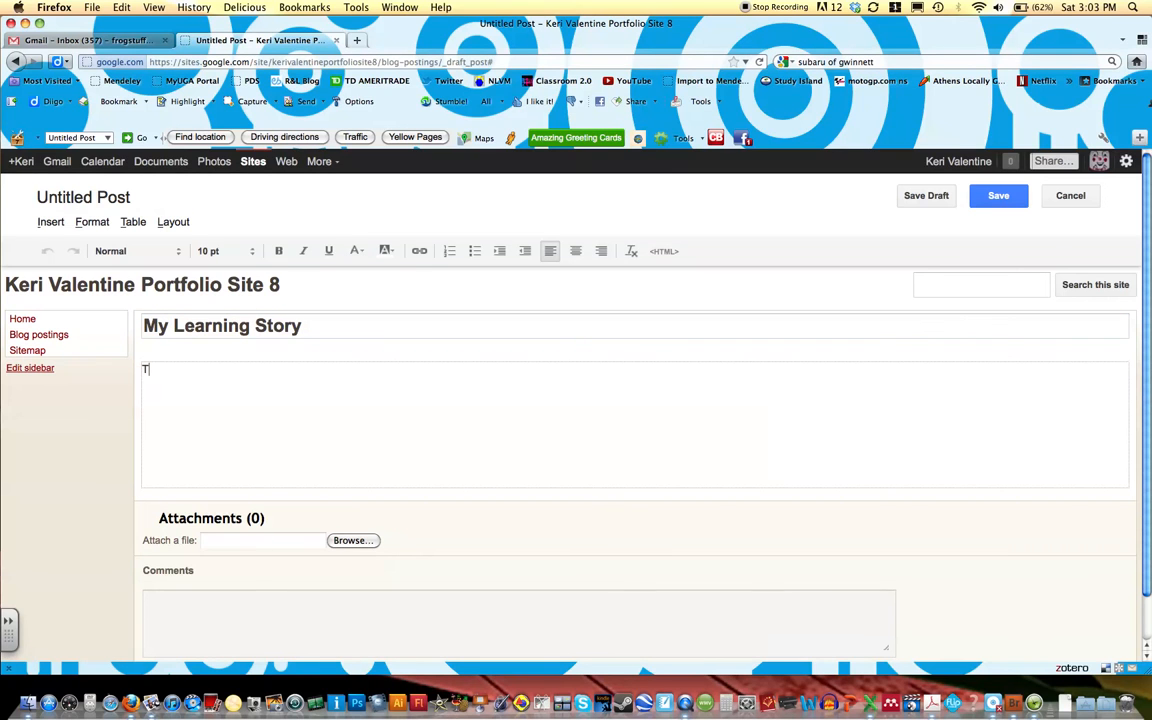
Step: Write the body prompting a few paragraphs about a past learning experience, like learning to drive
text(ype a few par)
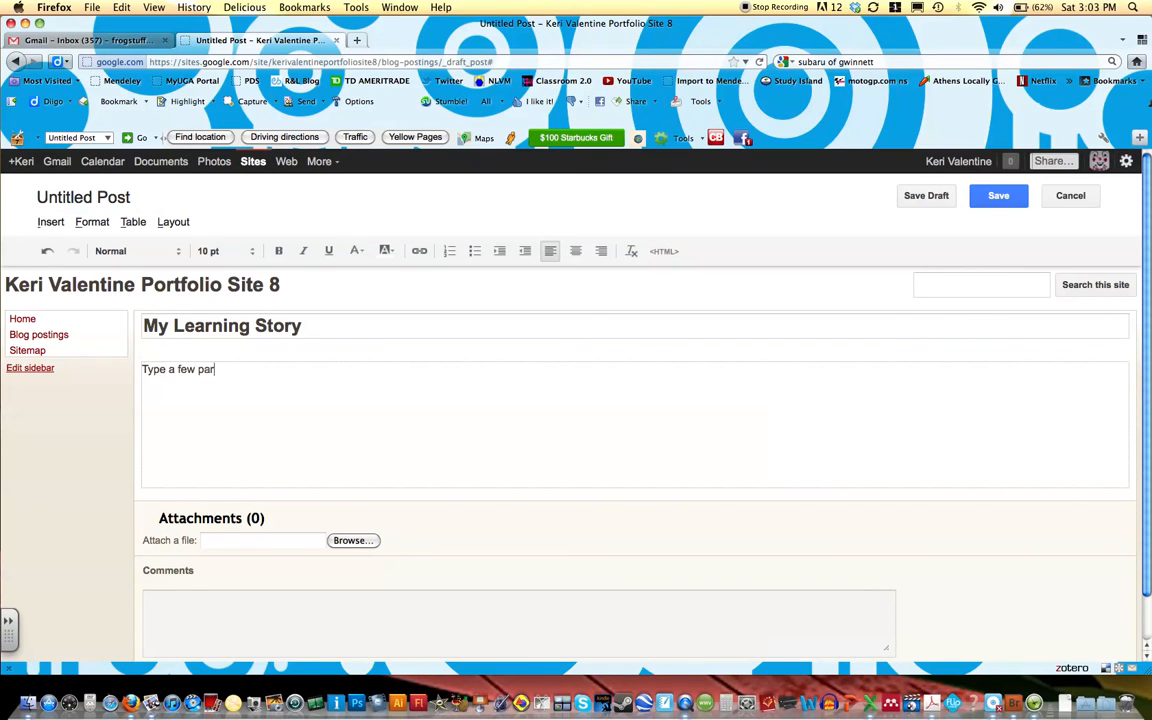
text(agraphs)
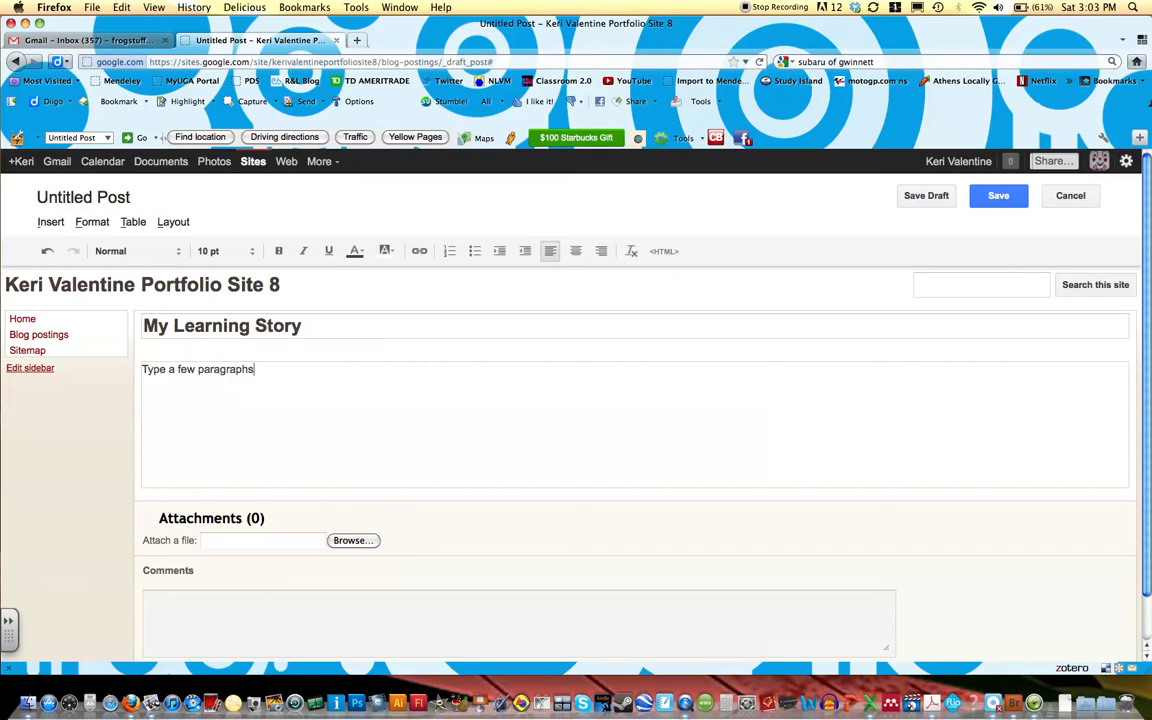
text(about a)
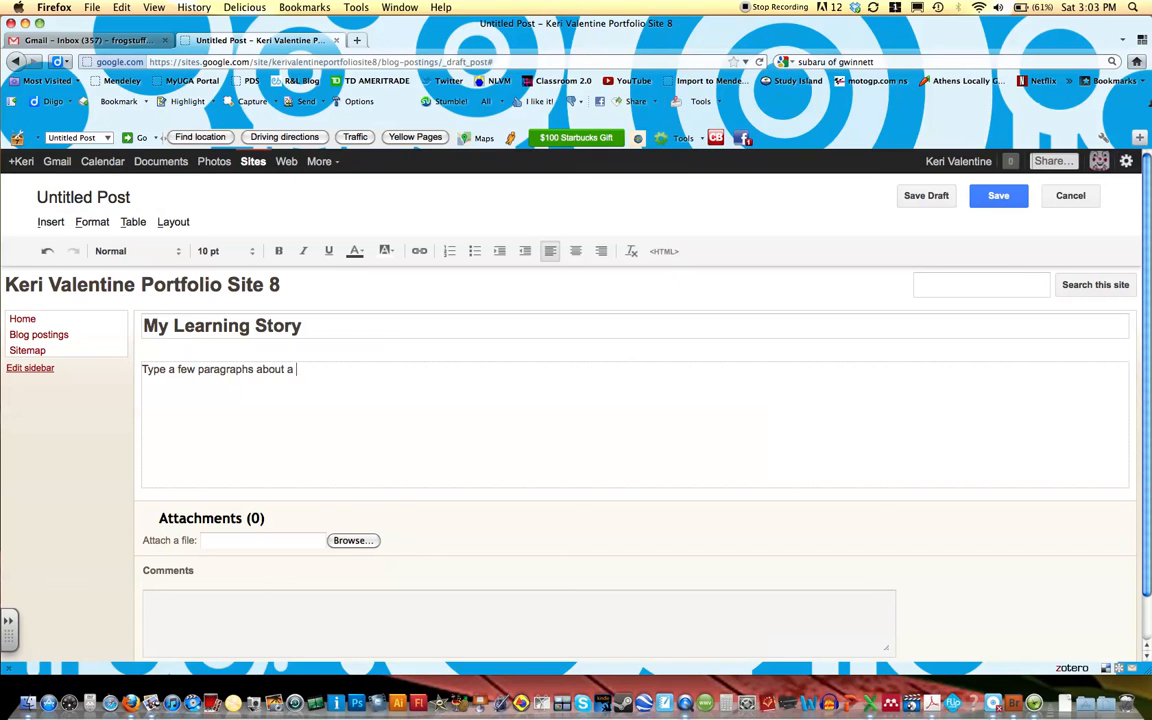
text(past learning ex)
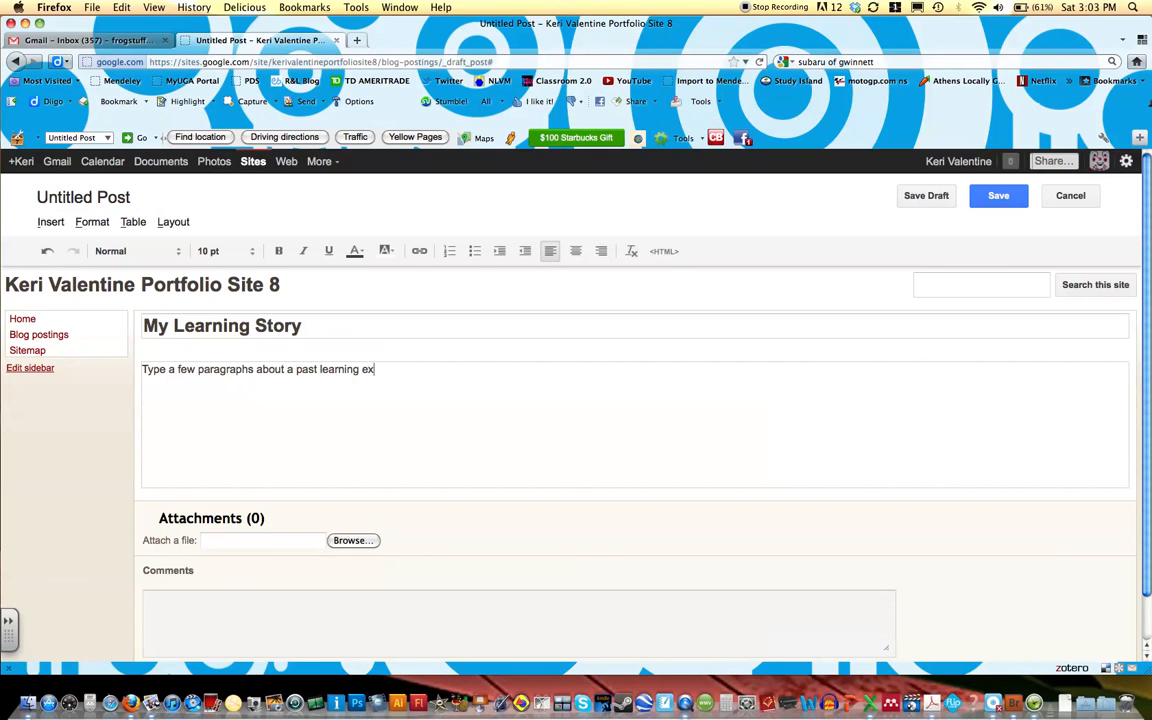
text(perience.)
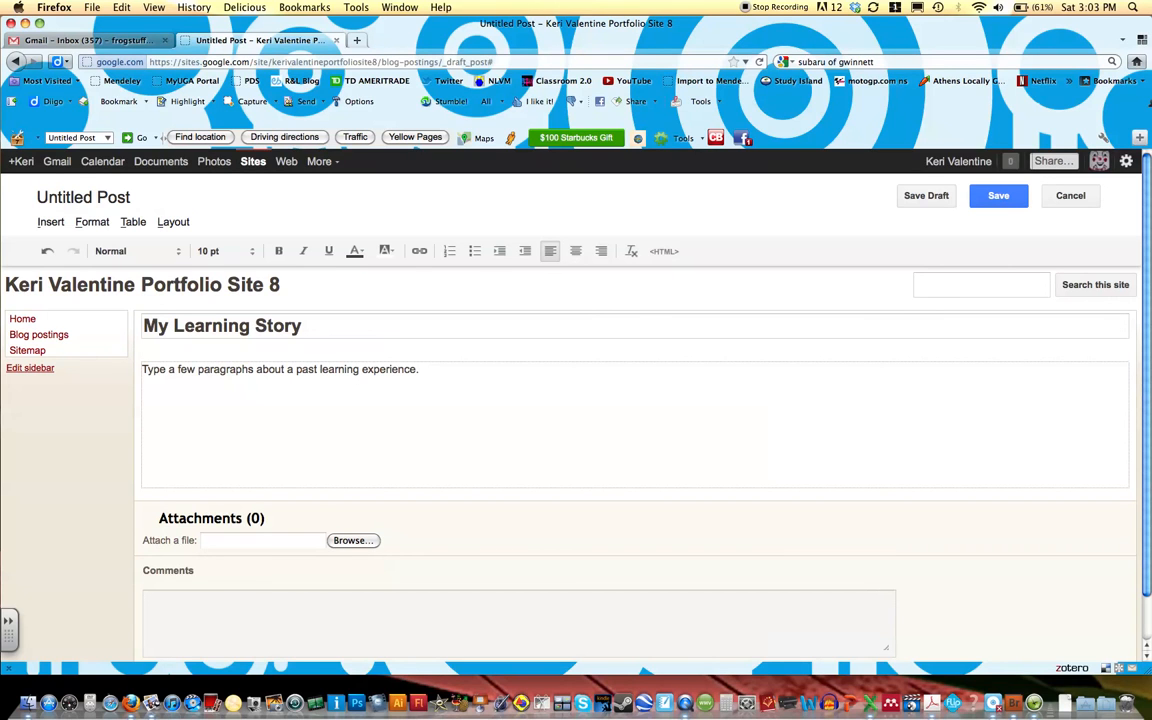
text(Learning to drive a ca)
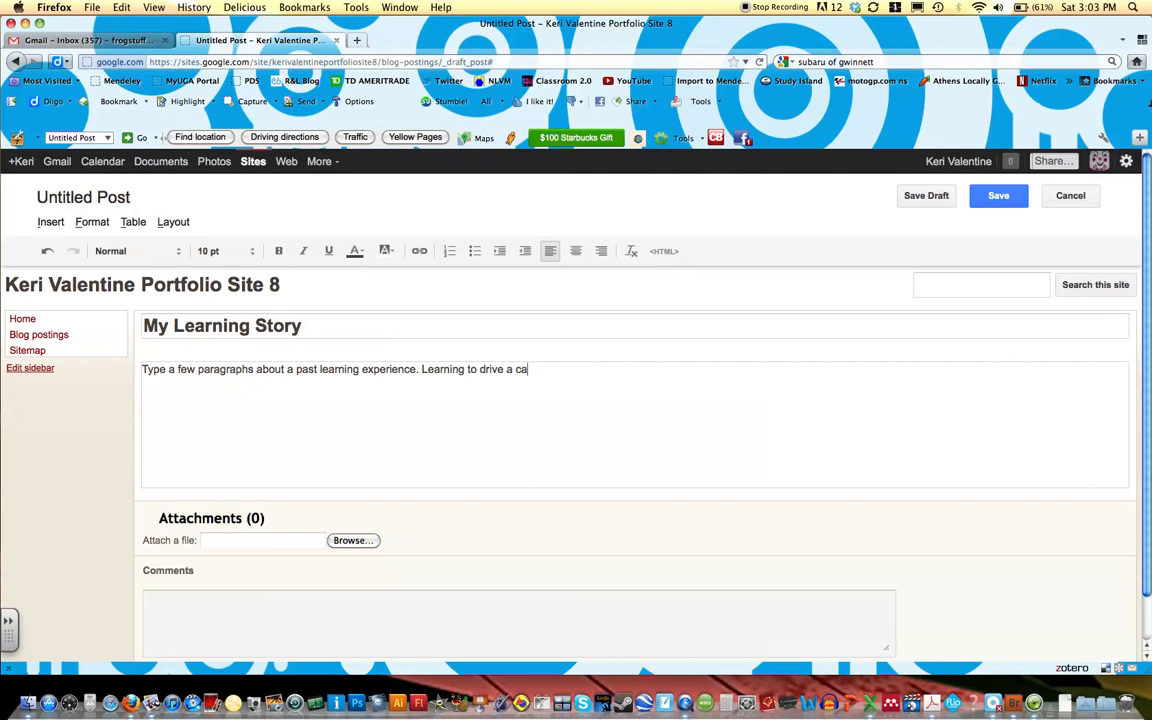
text(r, anything.)
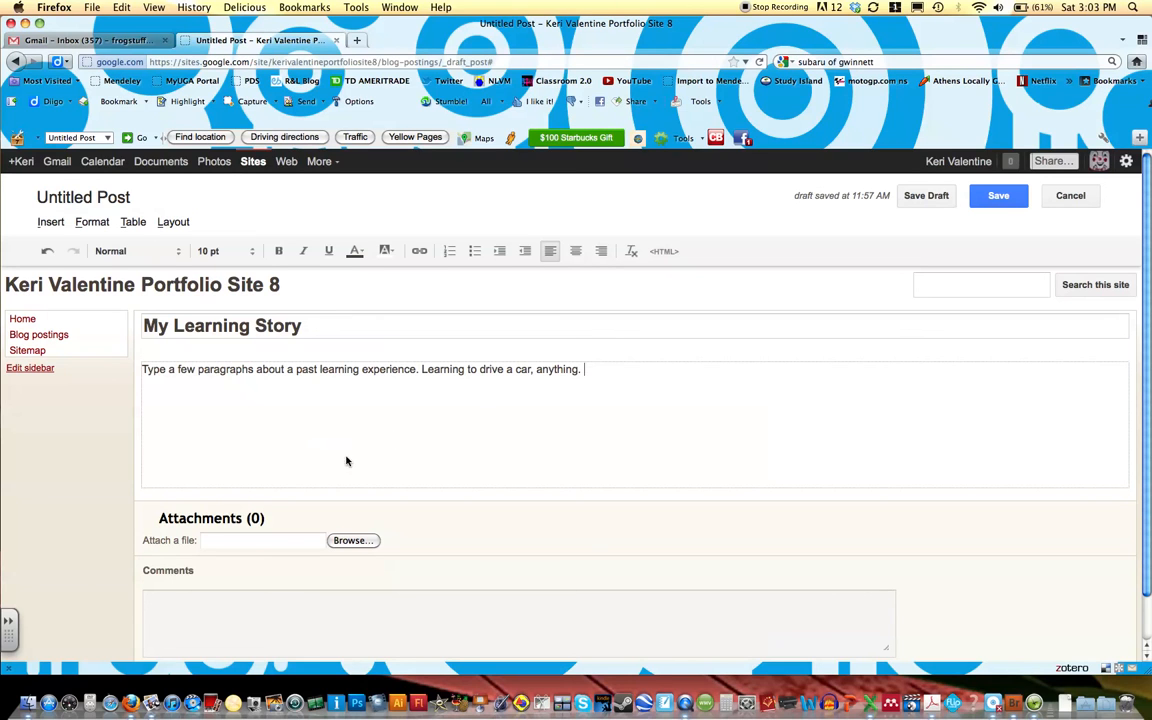
mouse_move(308, 420)
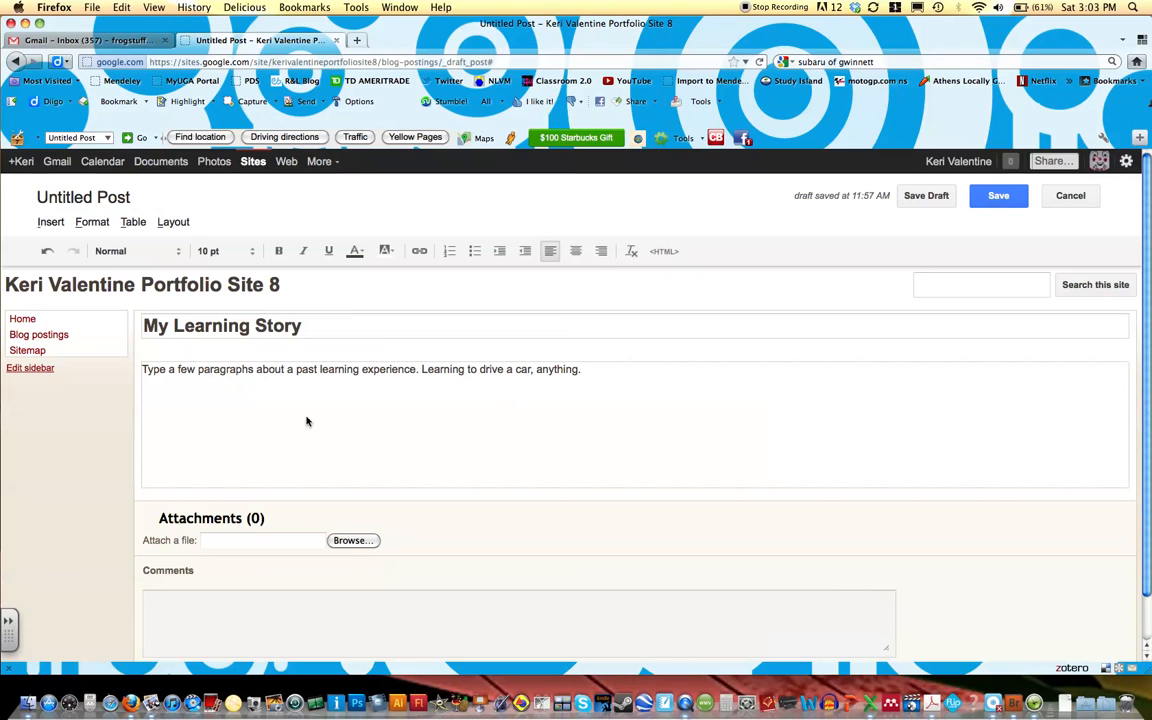
click(584, 368)
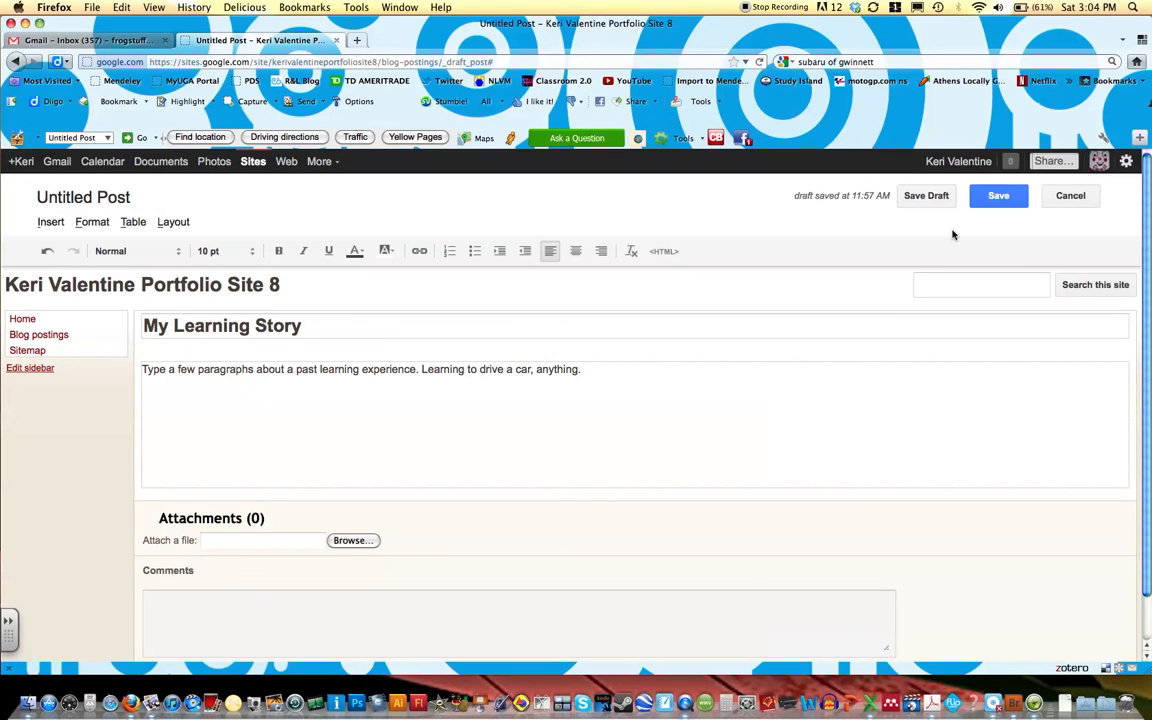
Step: Publish the 'My Learning Story' post under Blog postings
click(996, 196)
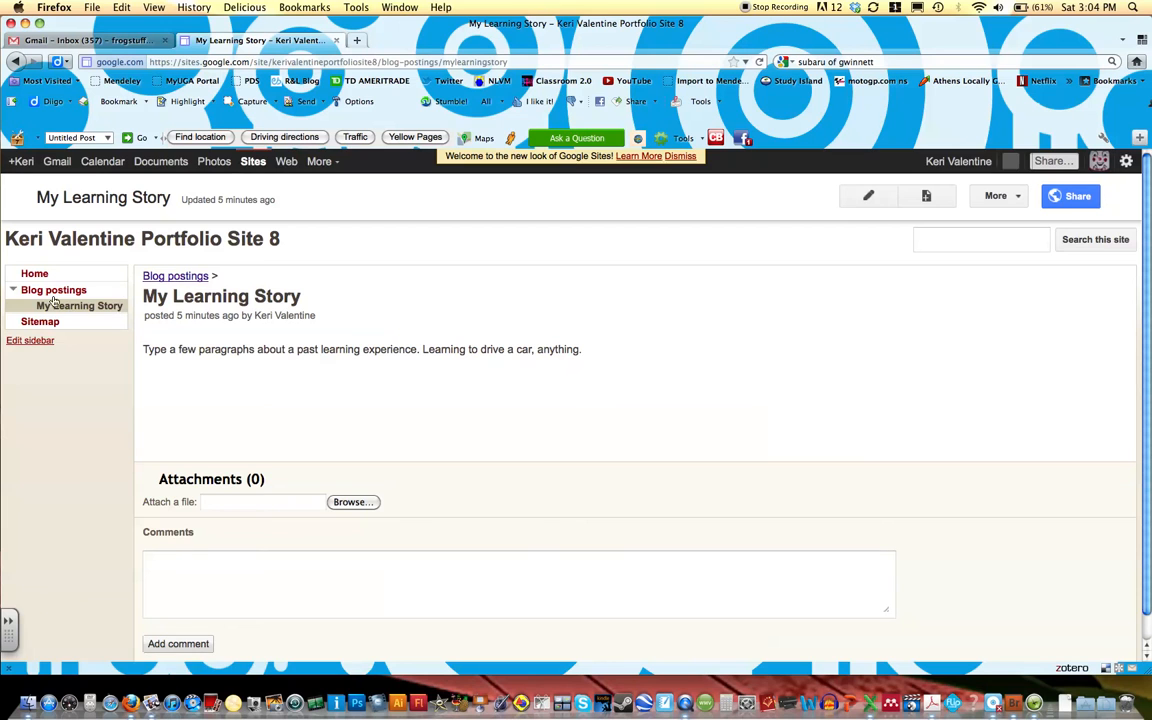
mouse_move(80, 304)
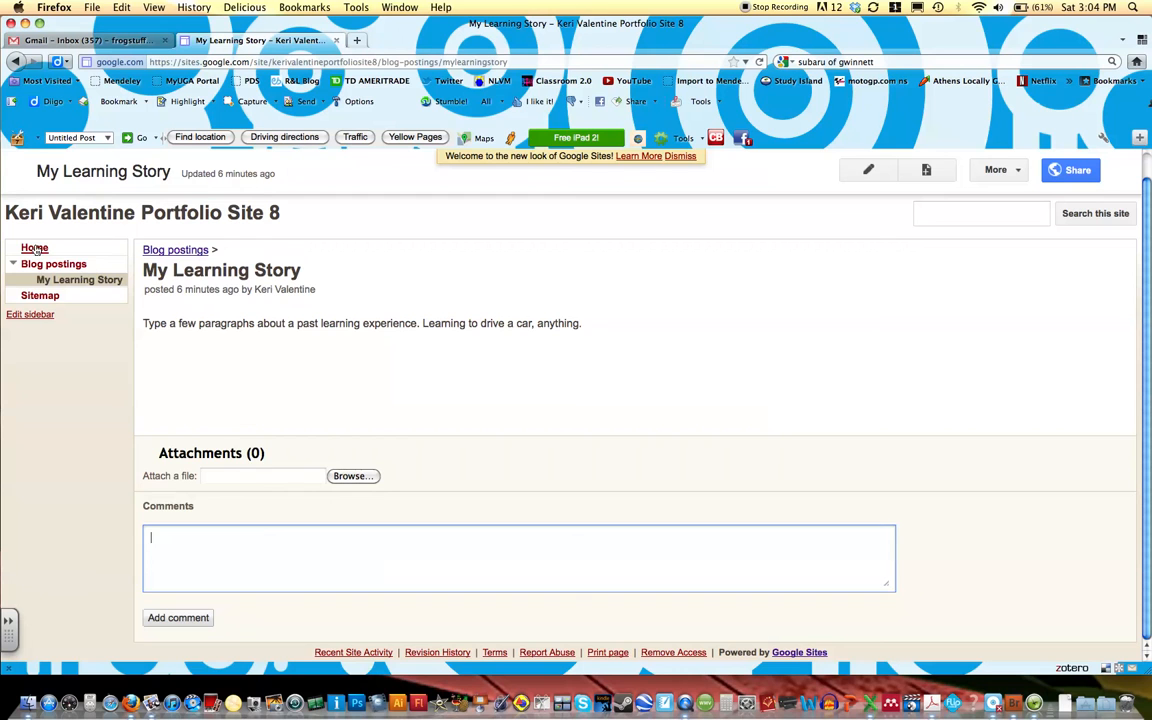
Step: Return to Home, where Recent Announcements now lists 'My Learning Story'
click(34, 248)
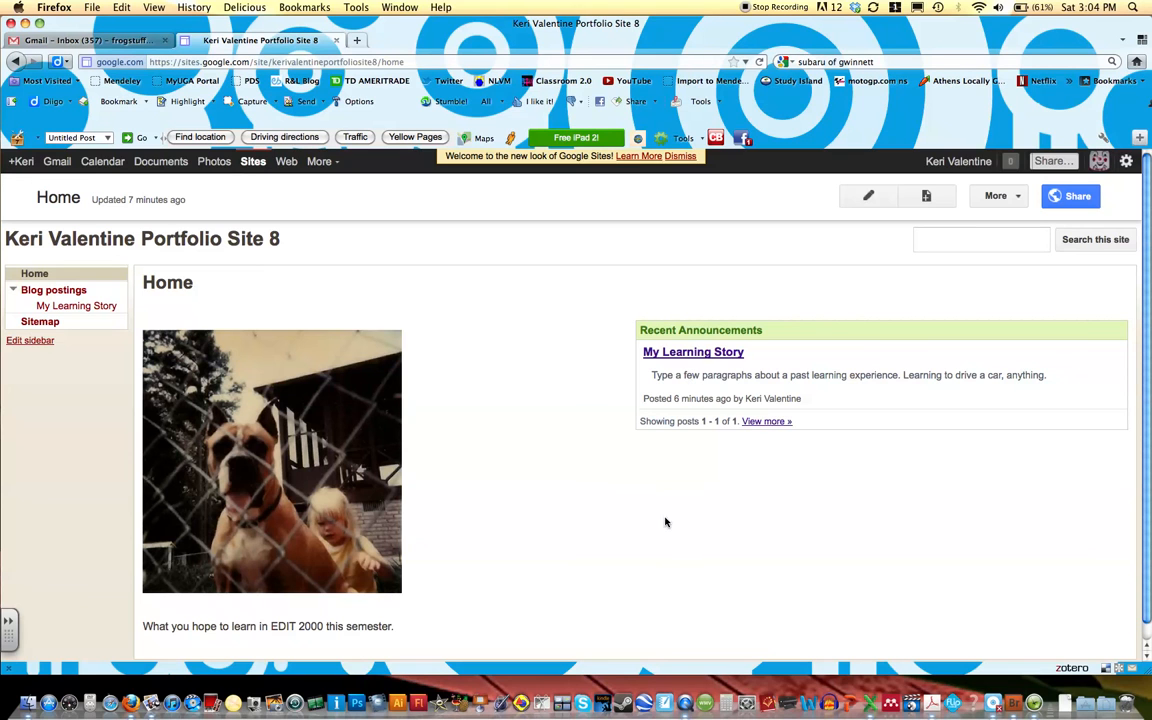
mouse_move(484, 324)
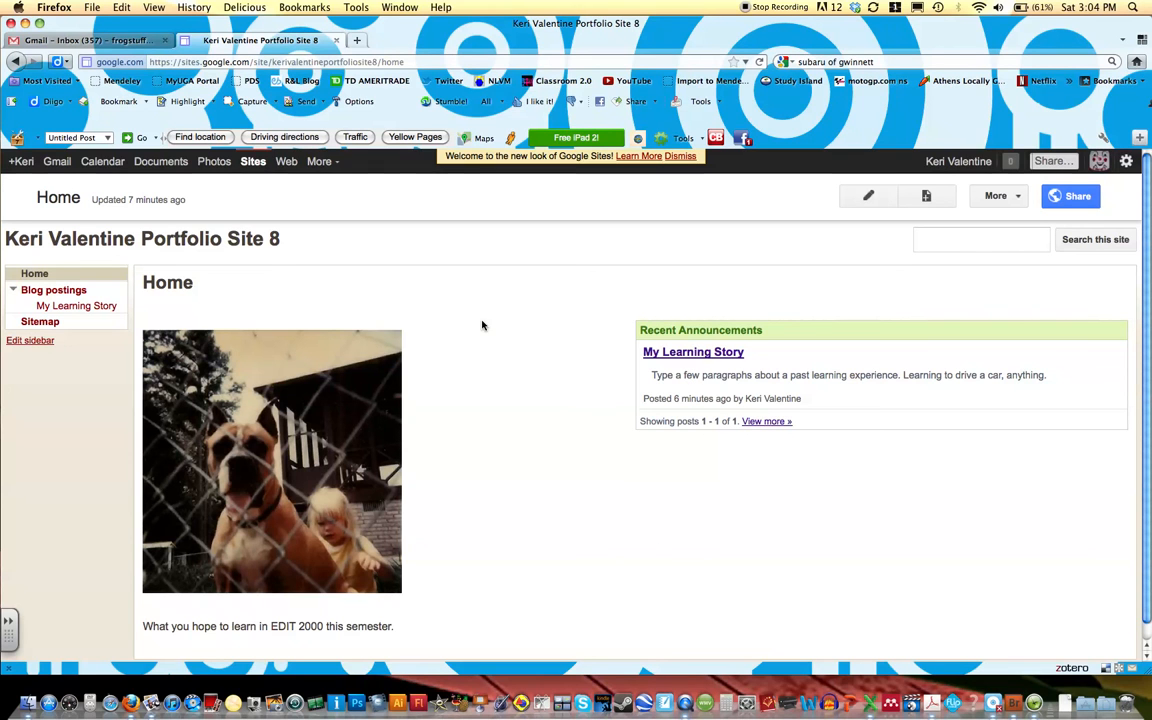